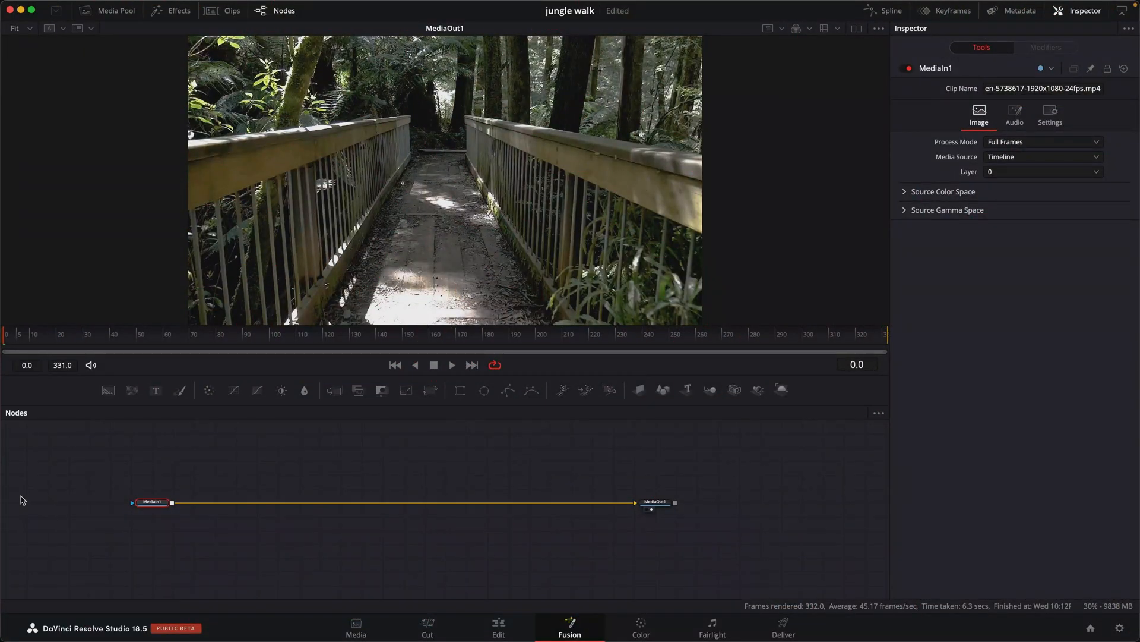
Step: Insert a Camera Tracker node, enable Bidirectional Tracking and auto-track the footage
text(cam)
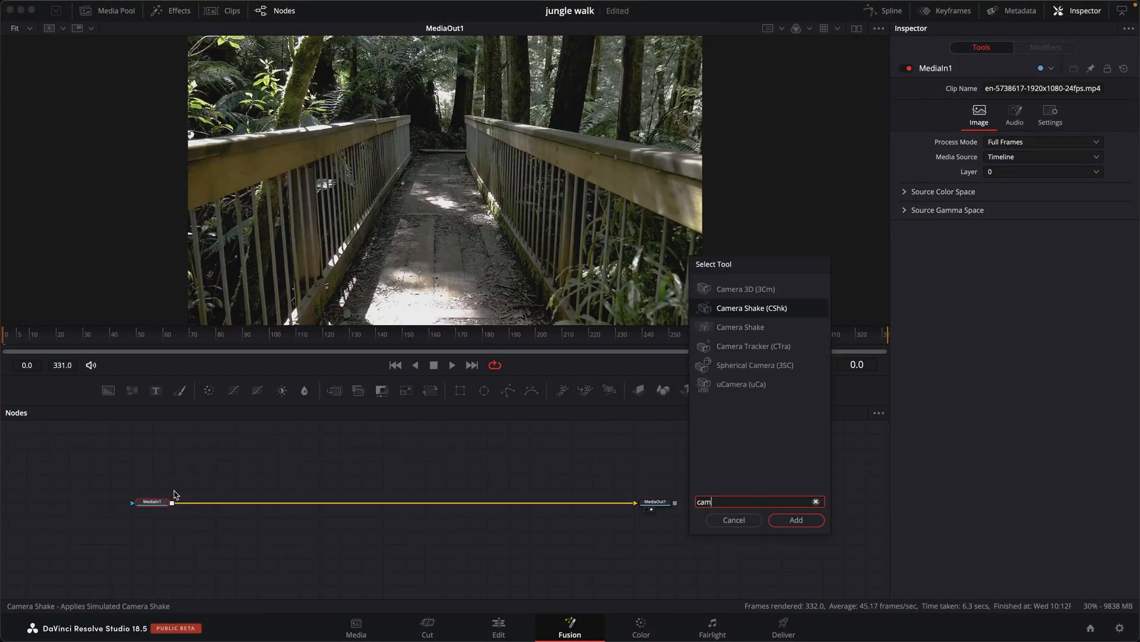
click(733, 520)
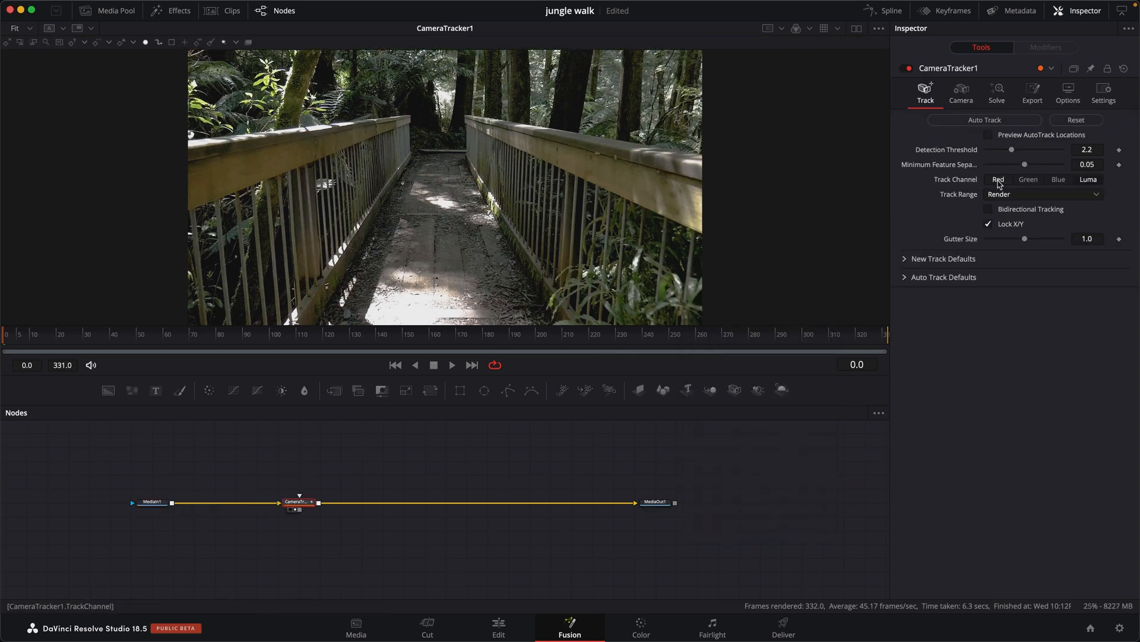
click(989, 210)
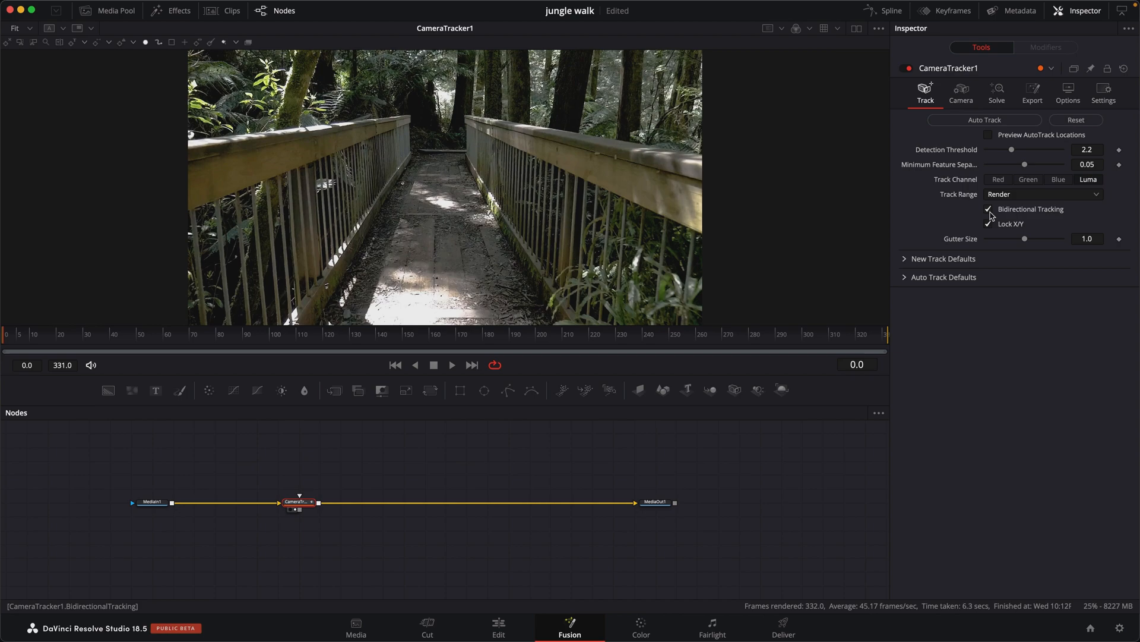
click(989, 224)
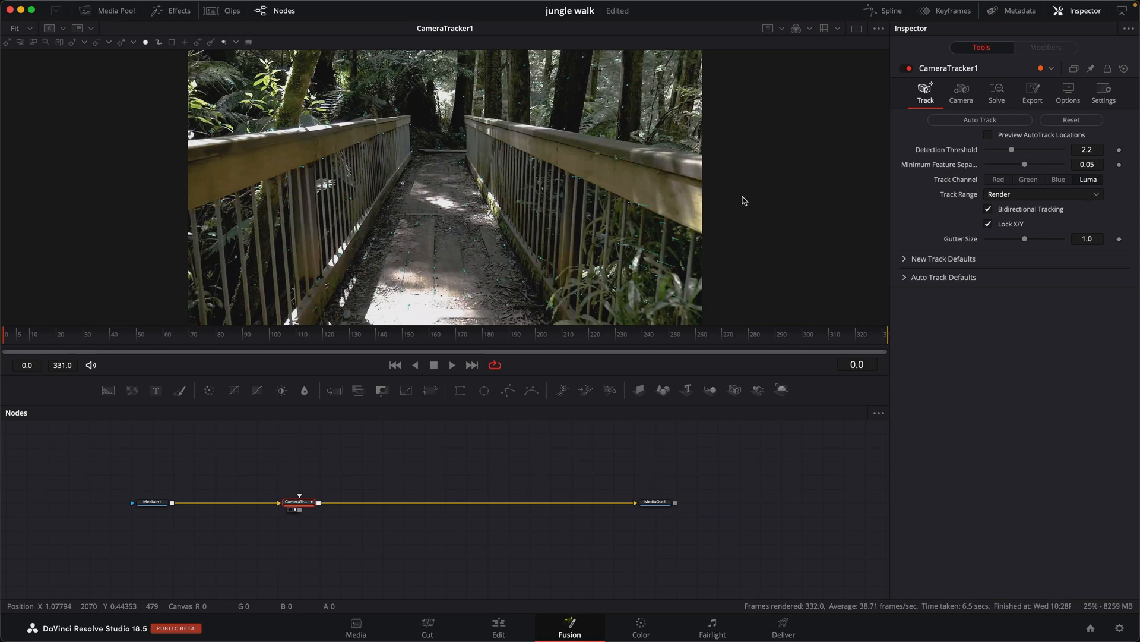
Step: Solve the camera, delete tracks failing the filters, and re-solve to about 0.38 px error
click(997, 93)
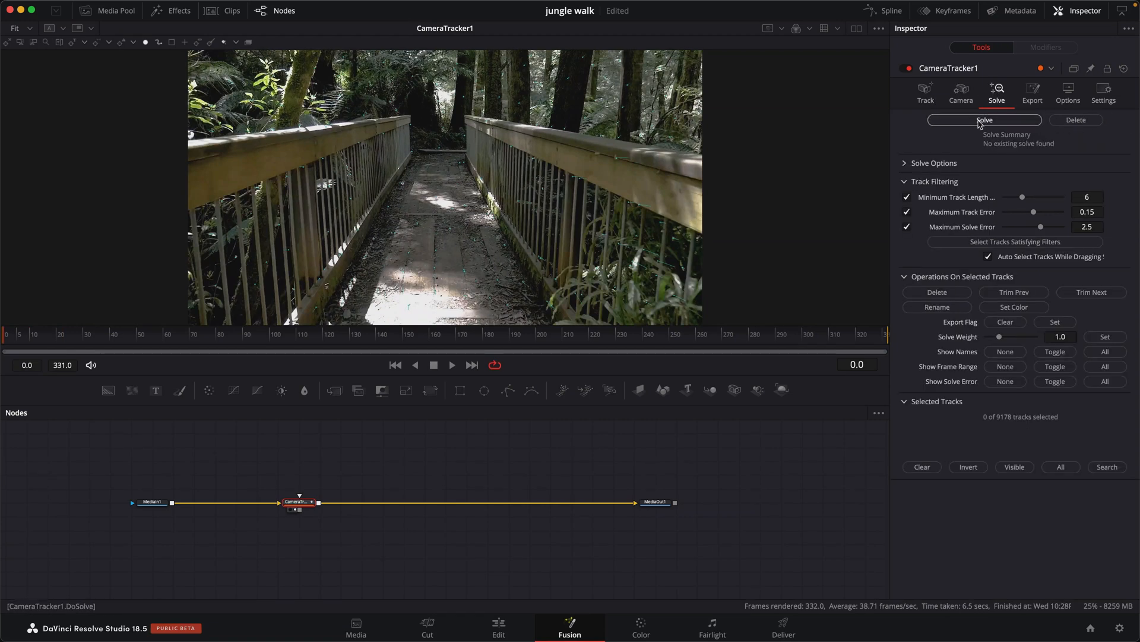
click(984, 120)
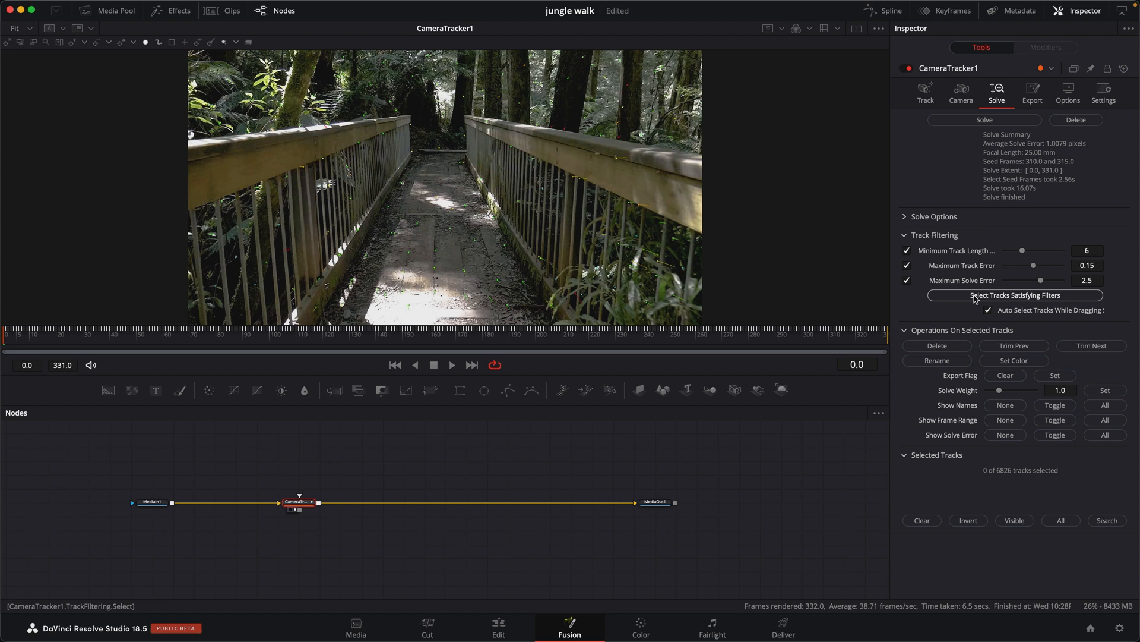
click(936, 346)
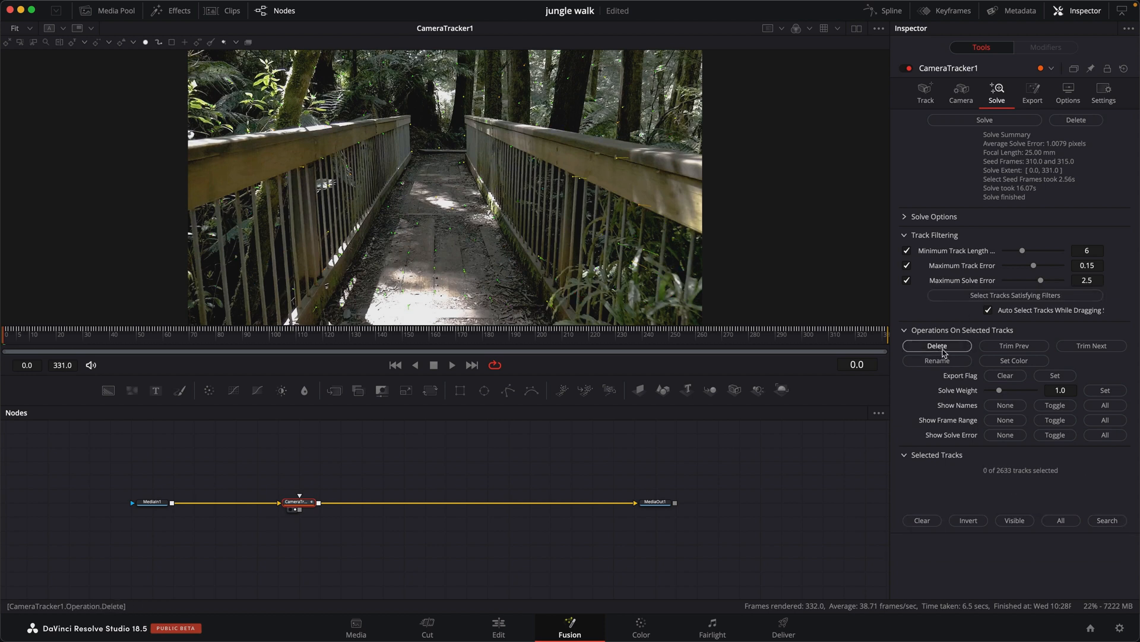
click(985, 119)
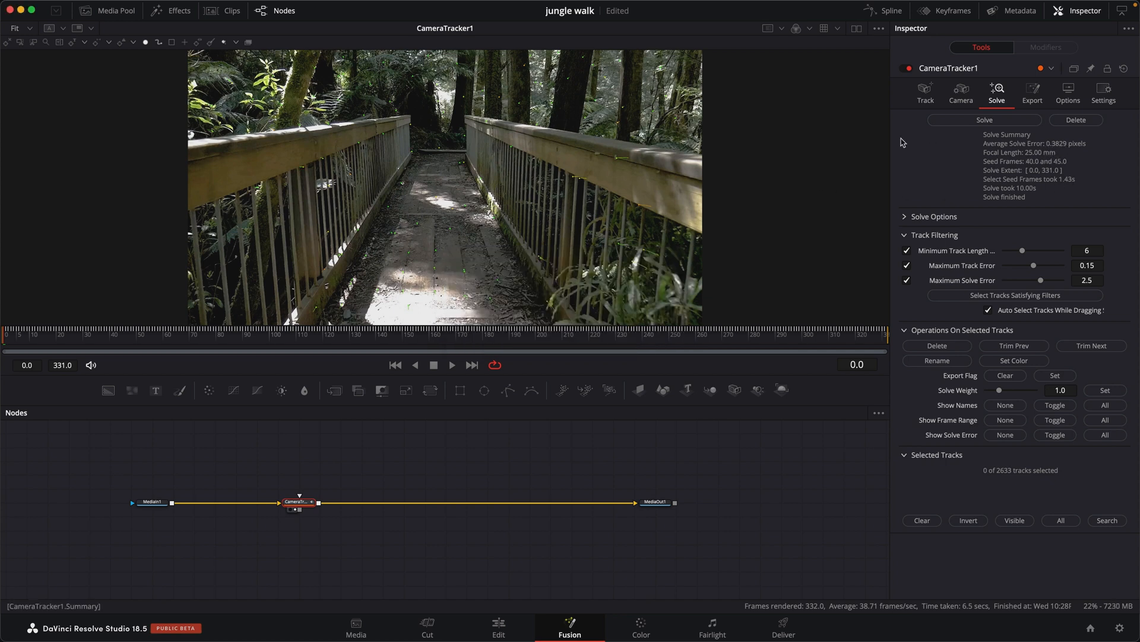
click(1032, 93)
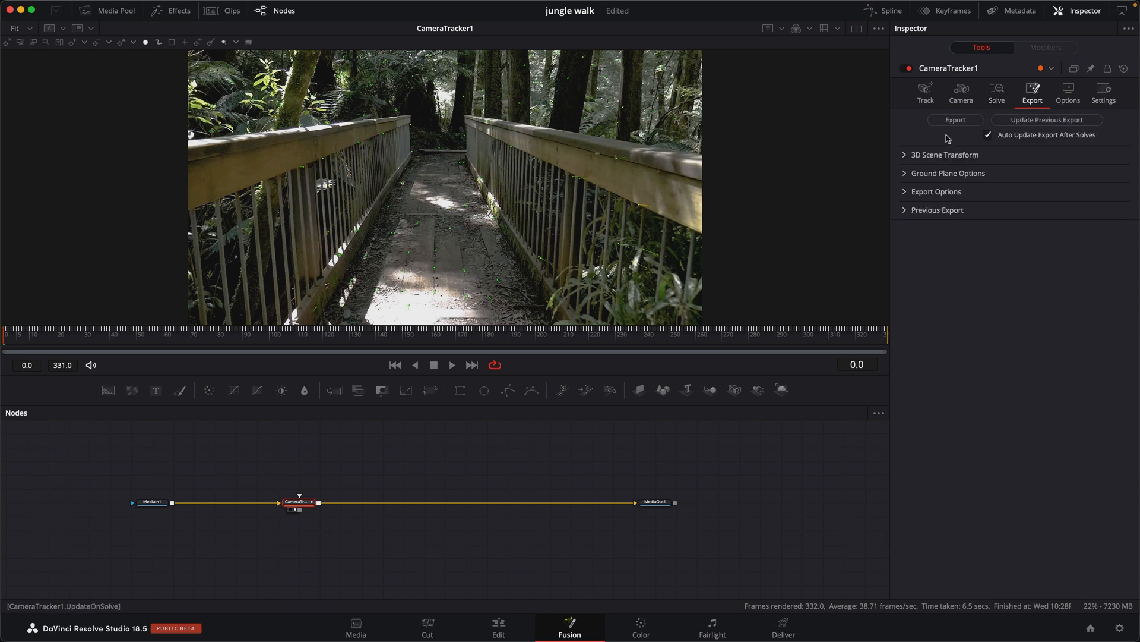
Step: Set origin and ground from boardwalk tracks, switch to Aligned, and export the scene nodes
click(944, 155)
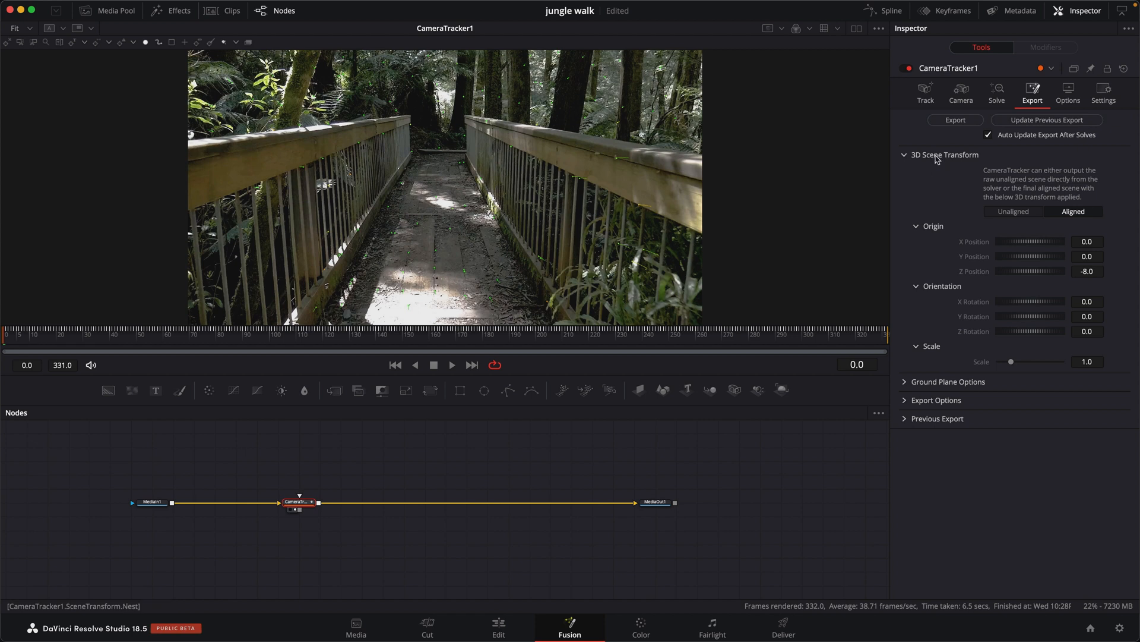
click(1012, 211)
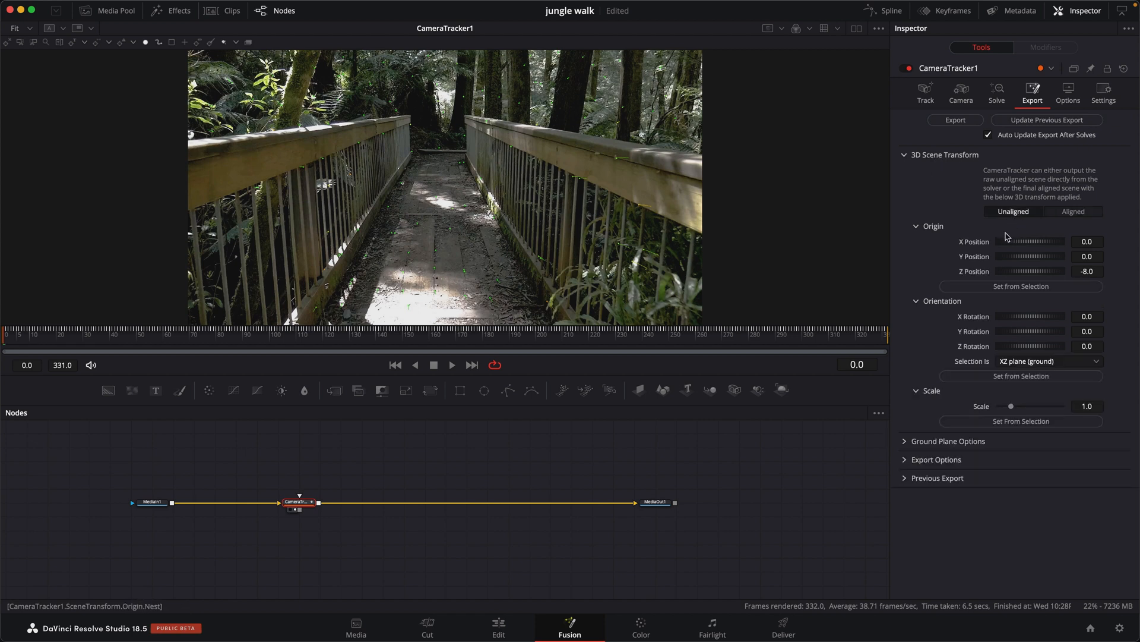
mouse_move(446, 290)
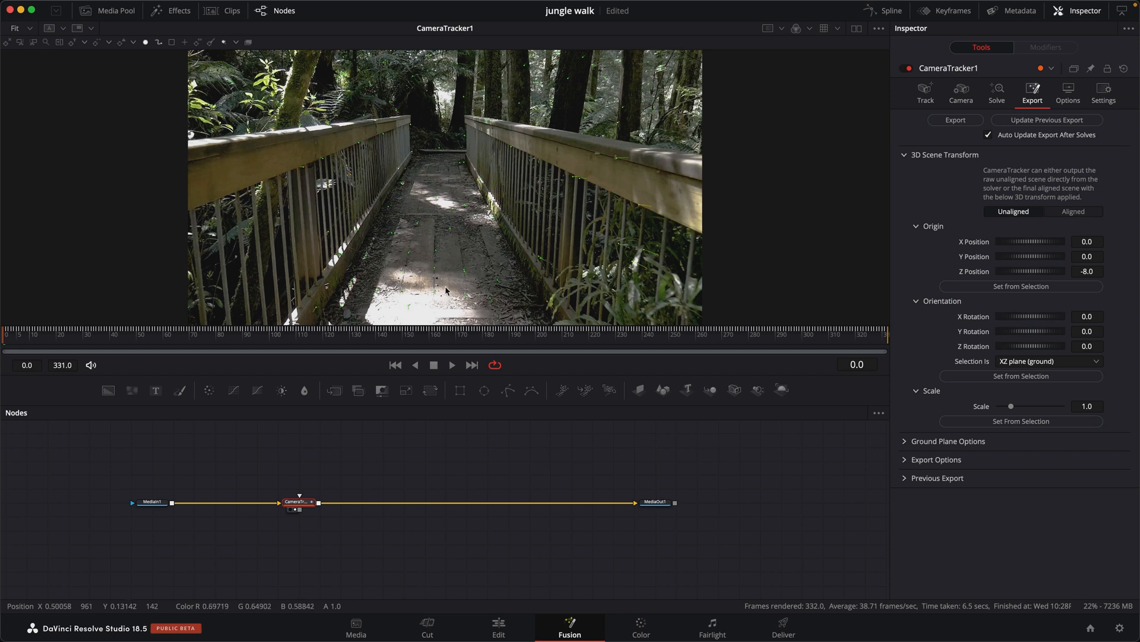
mouse_move(434, 297)
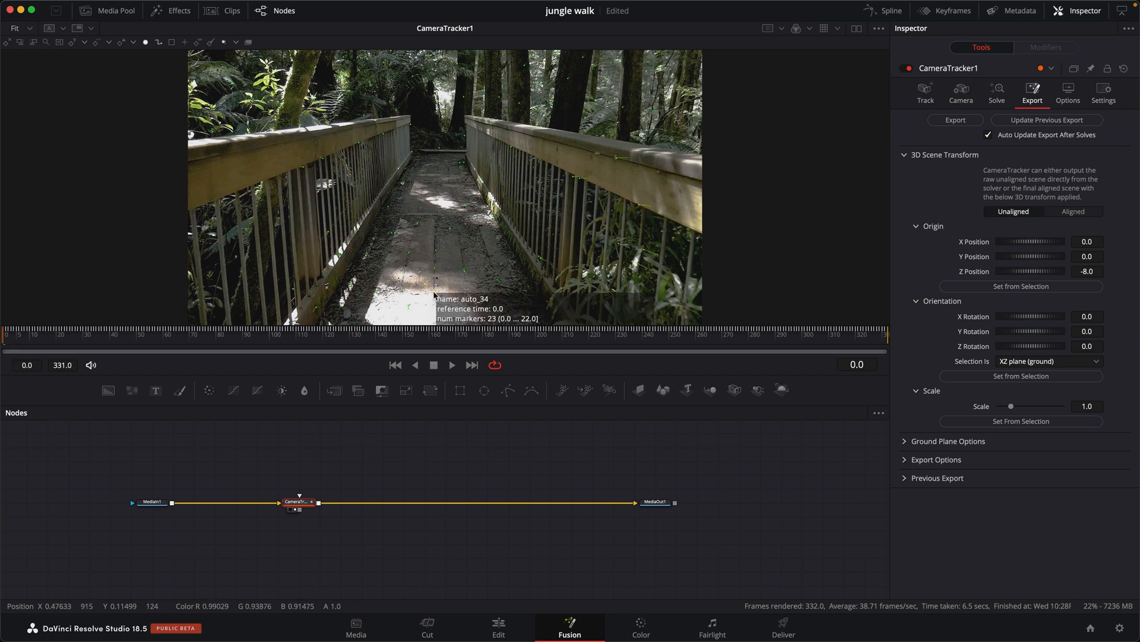
click(1021, 286)
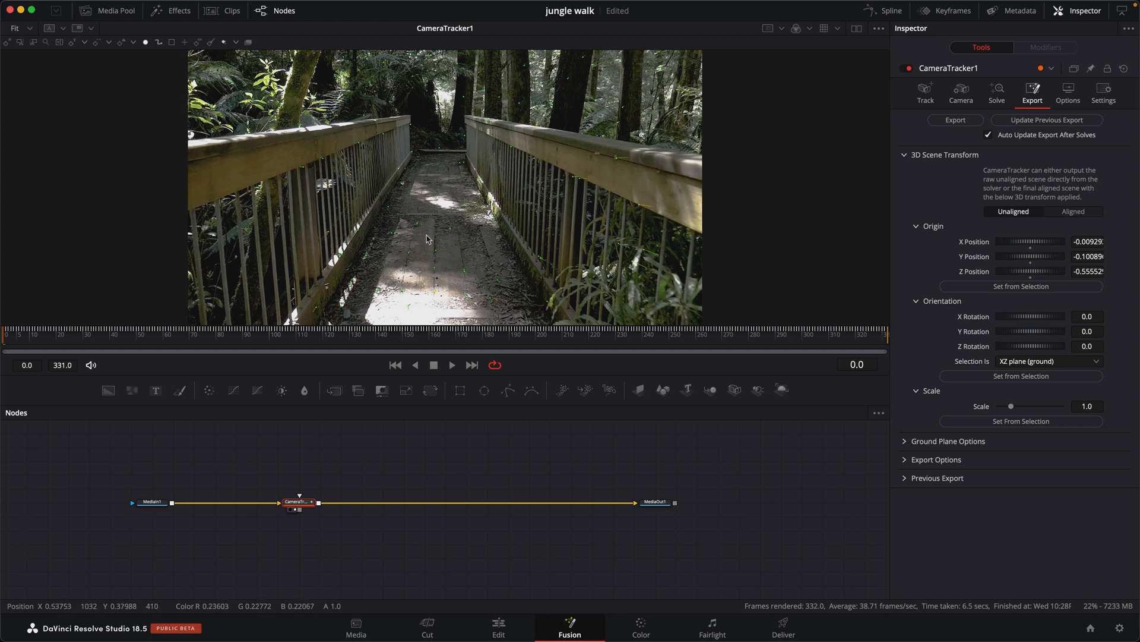
mouse_move(493, 259)
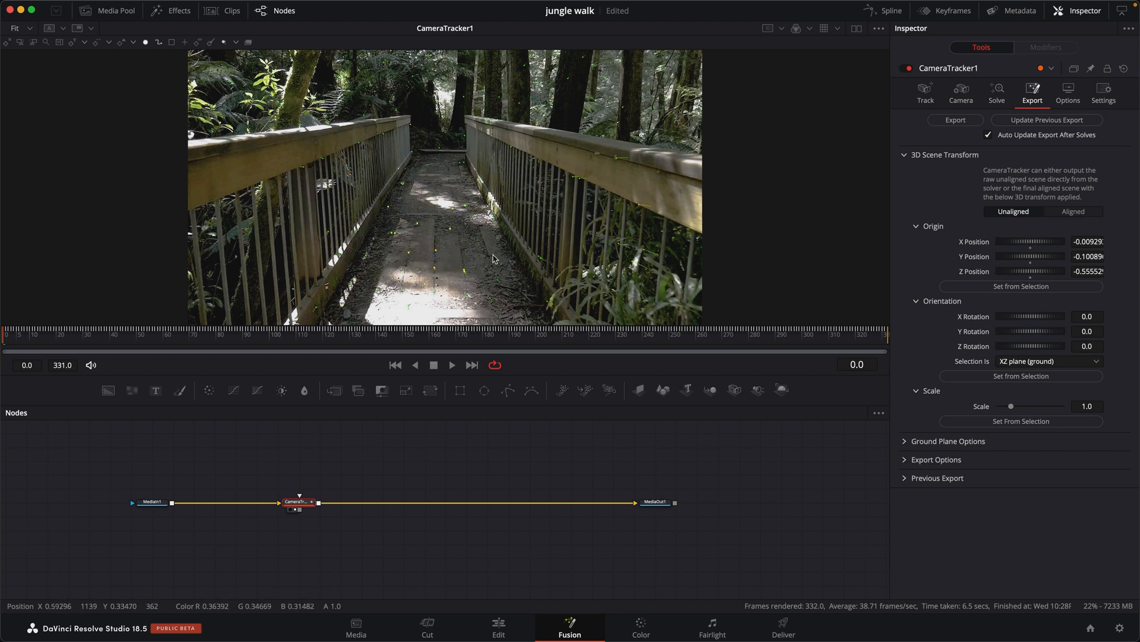
mouse_move(398, 345)
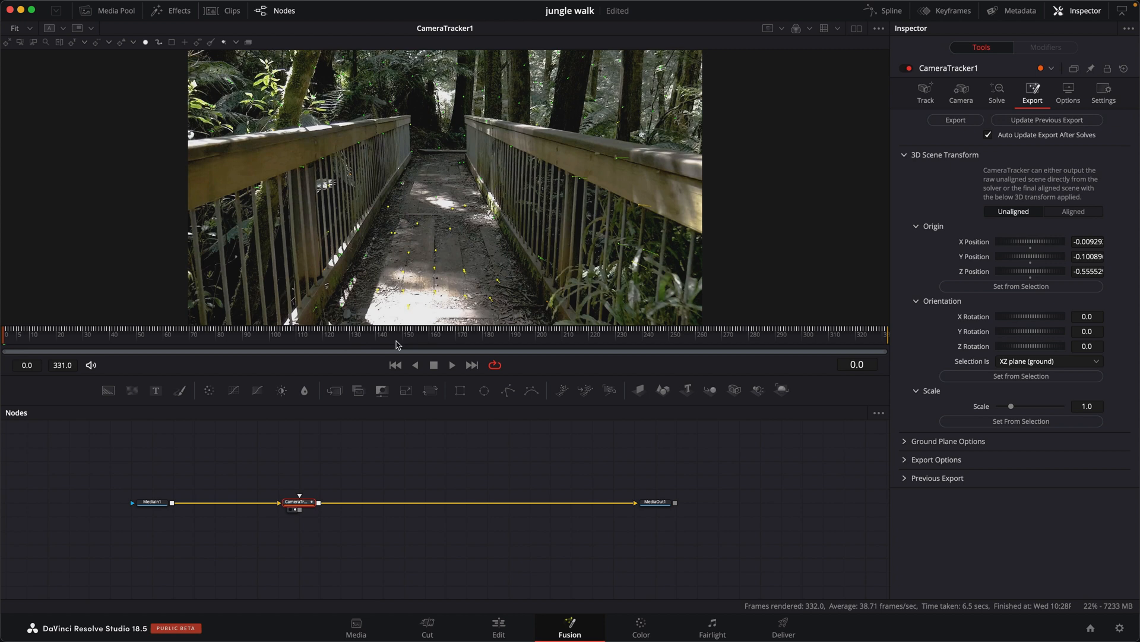
click(1020, 376)
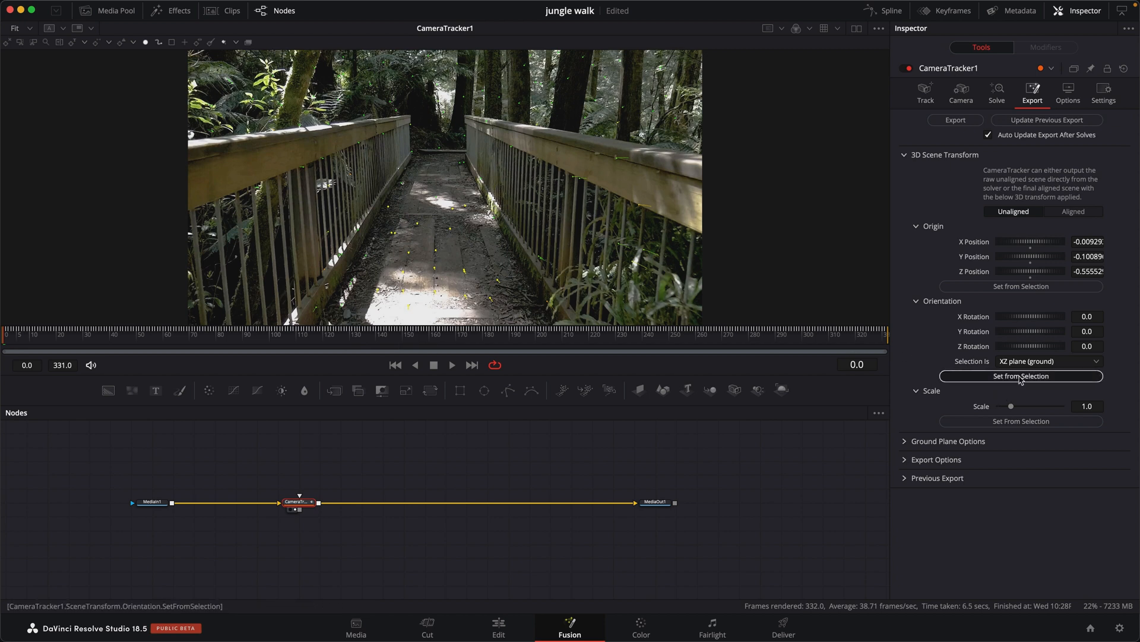
click(1072, 211)
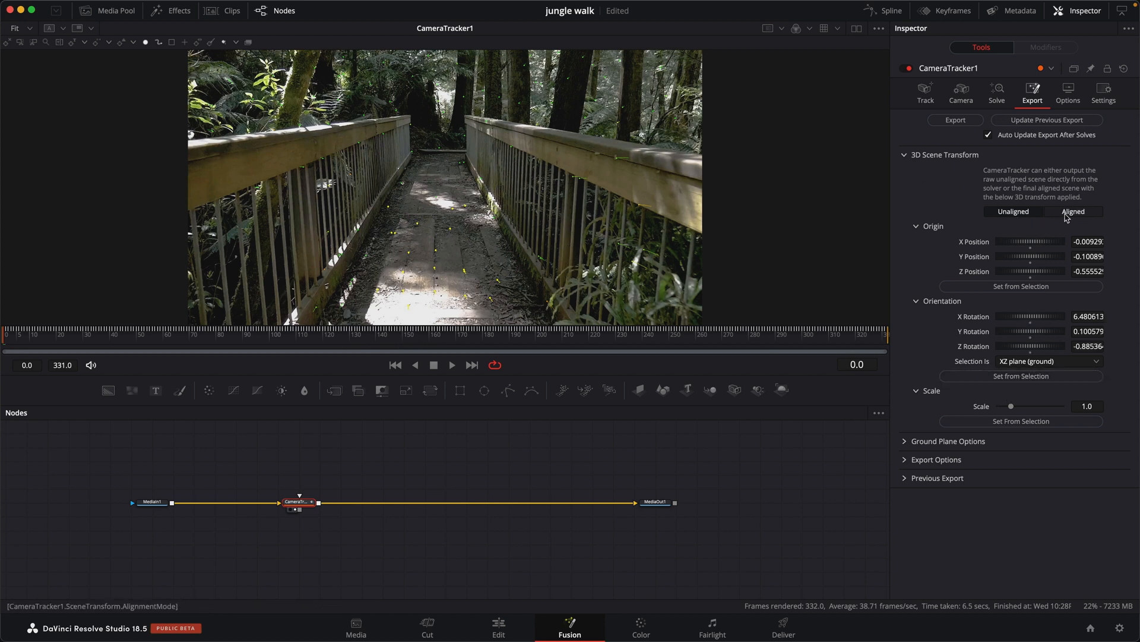
click(1073, 211)
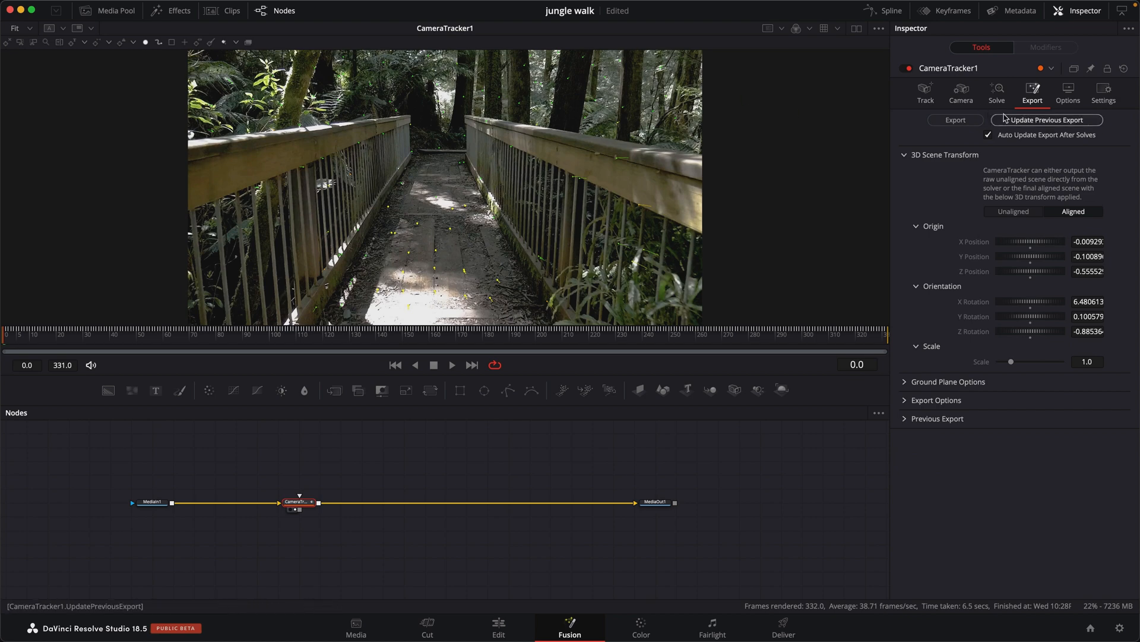
click(955, 120)
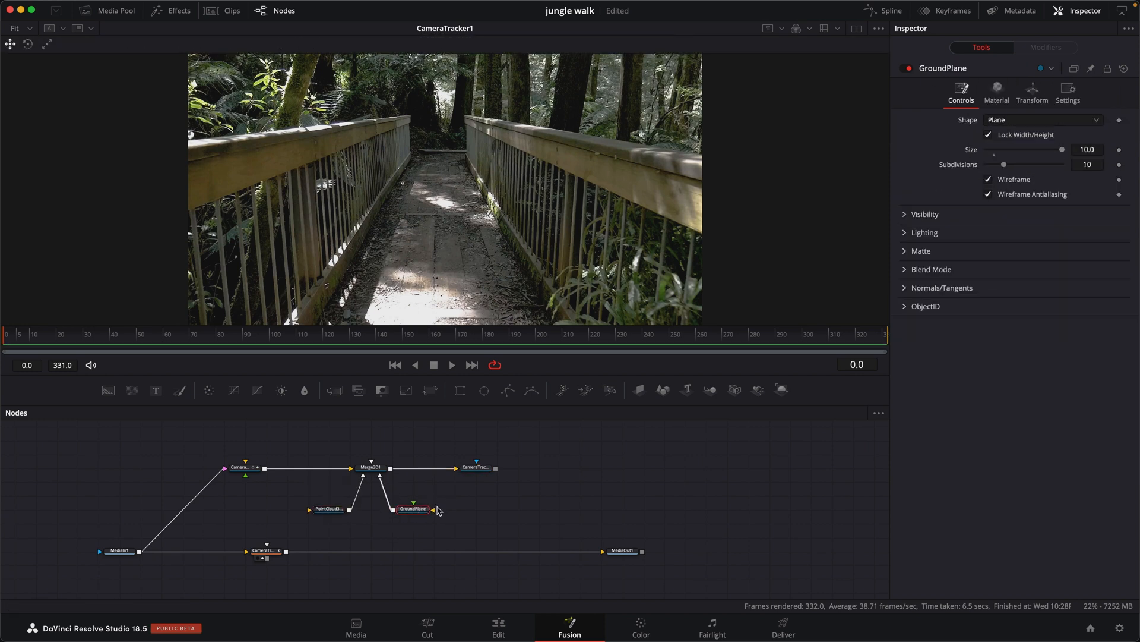
Step: Delete the GroundPlane node and view Merge3D1 with the tracked point cloud
key(Delete)
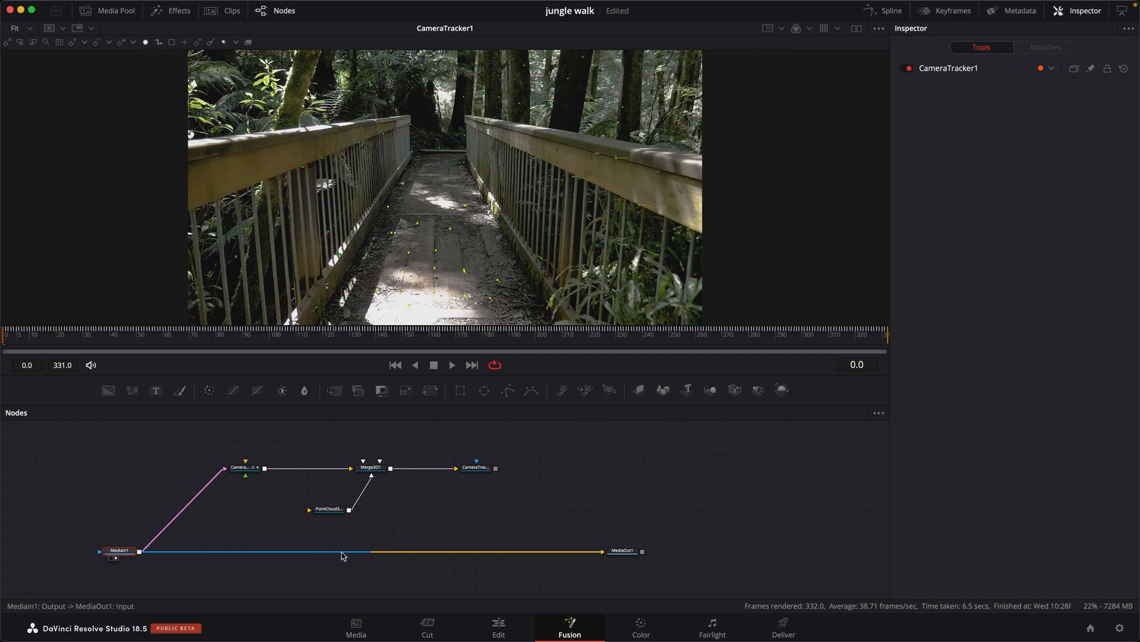
click(369, 508)
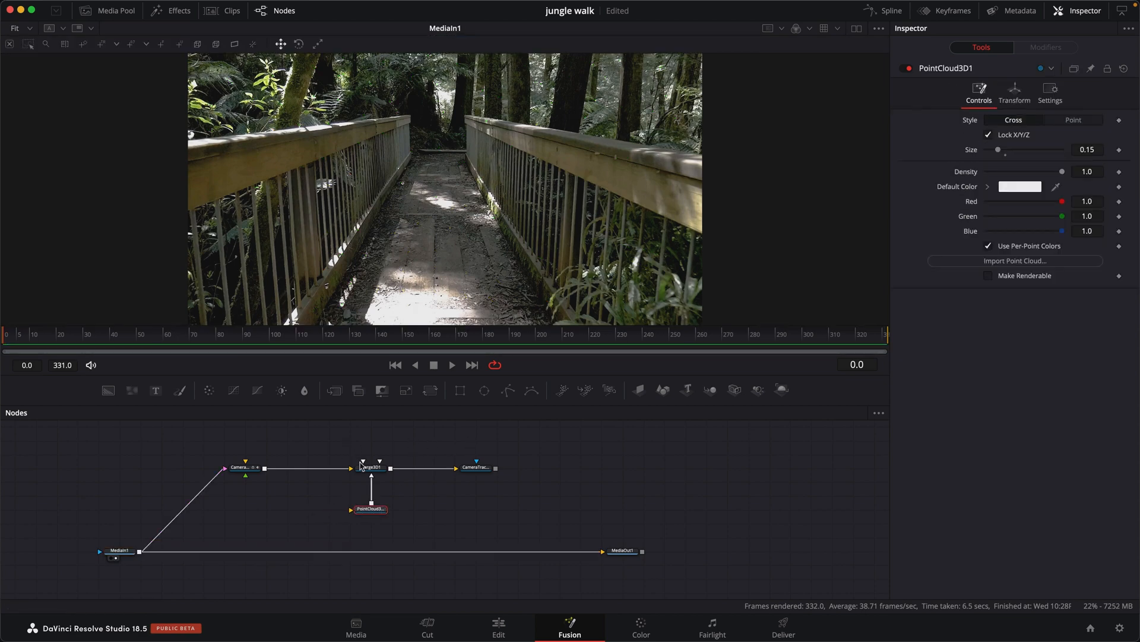
click(370, 466)
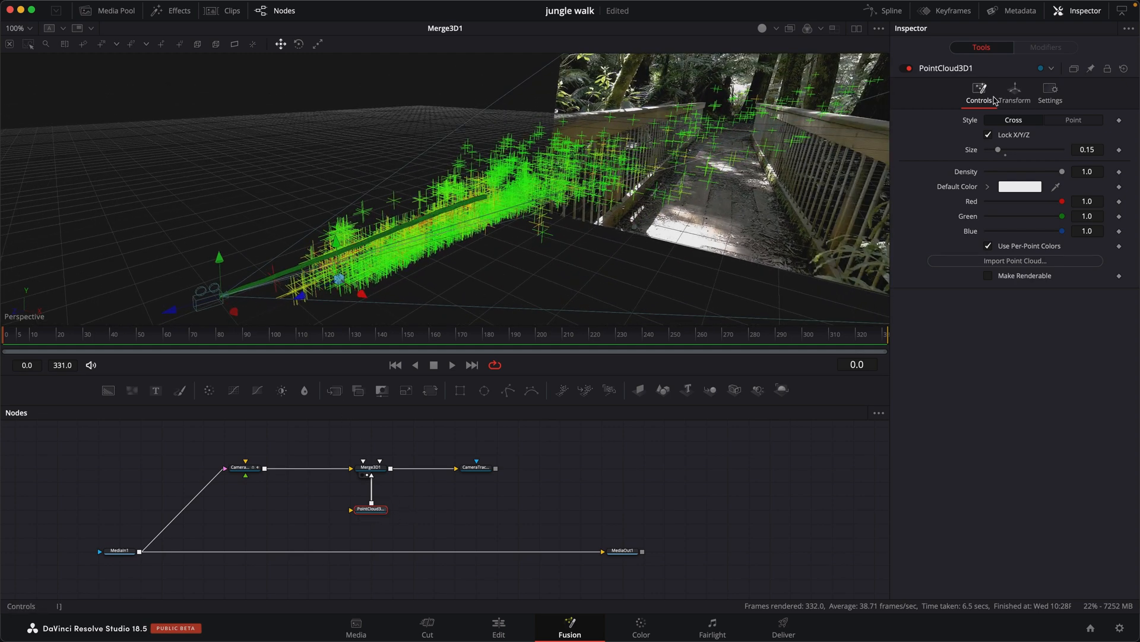
click(1074, 120)
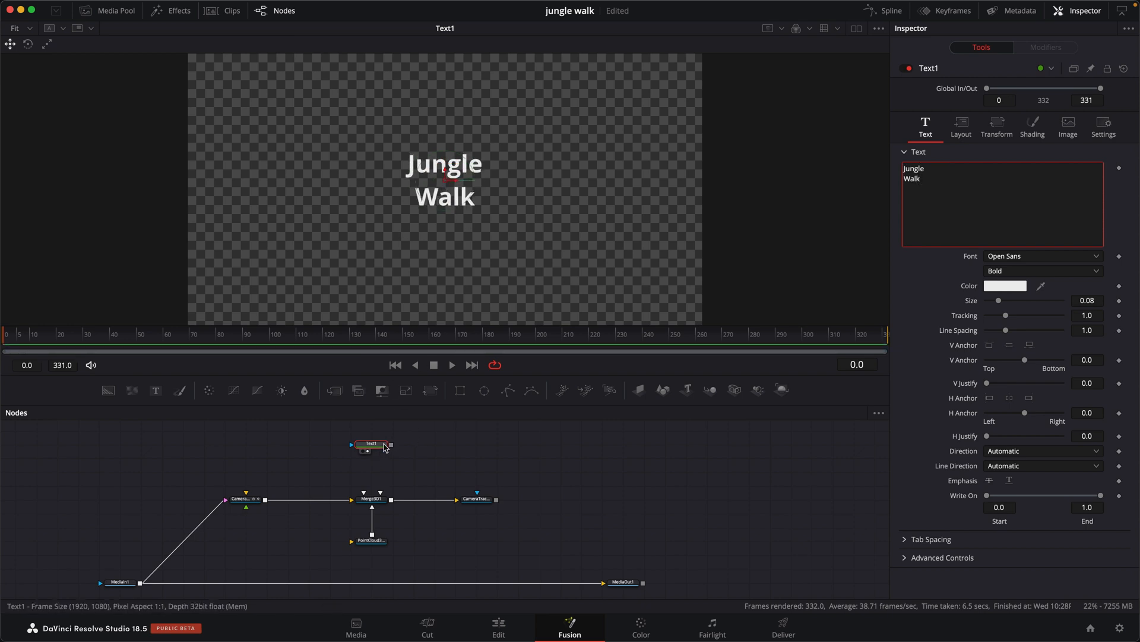
mouse_move(326, 237)
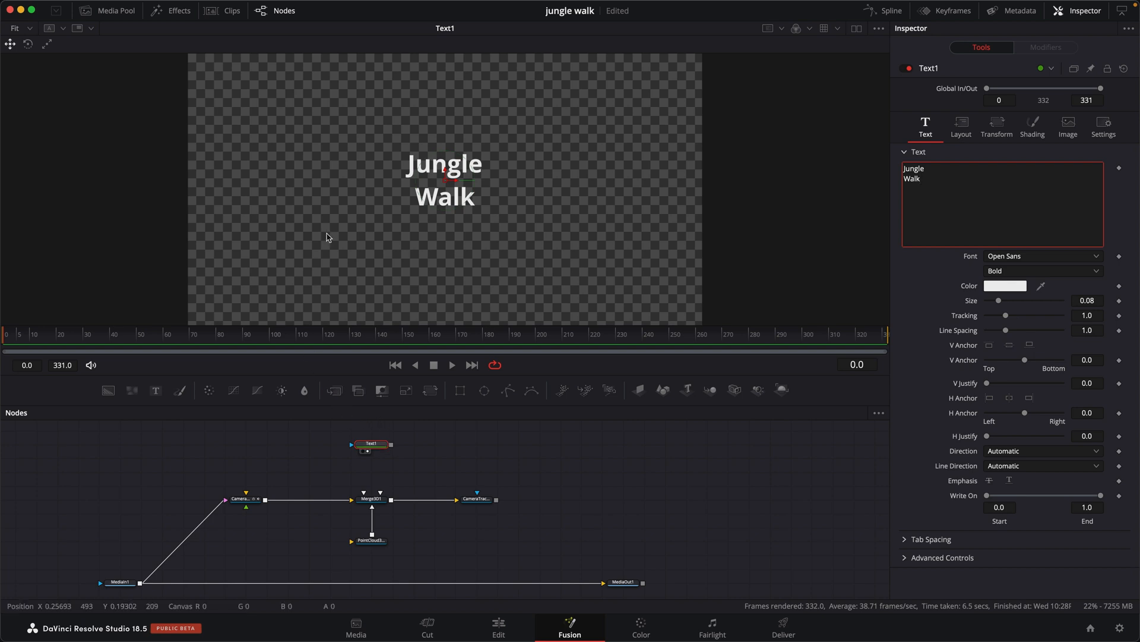
mouse_move(407, 318)
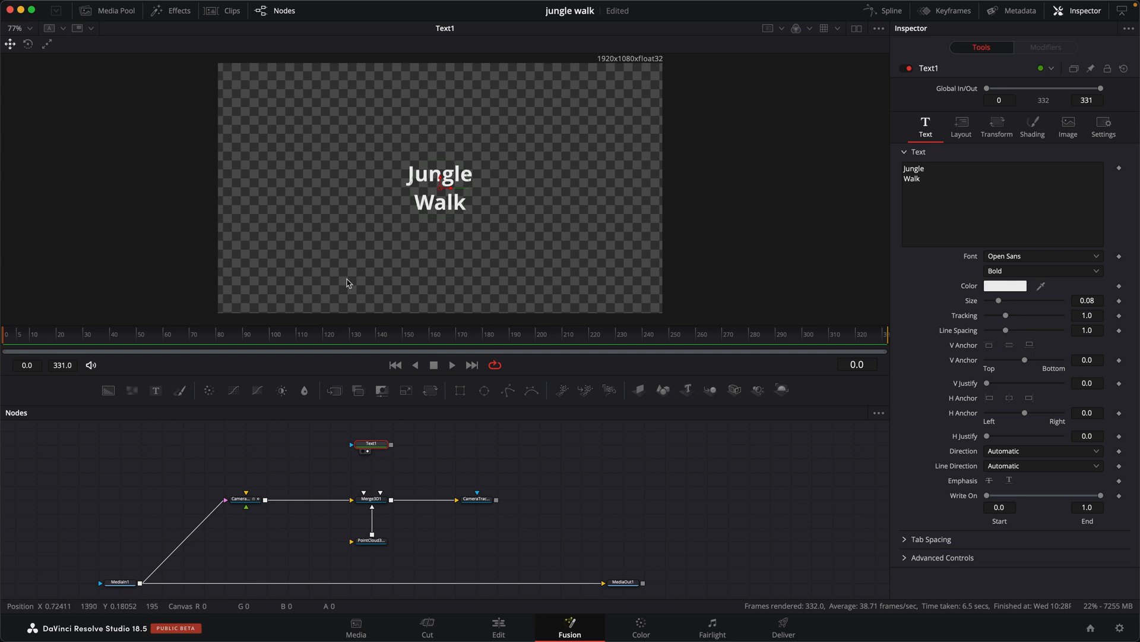
mouse_move(423, 125)
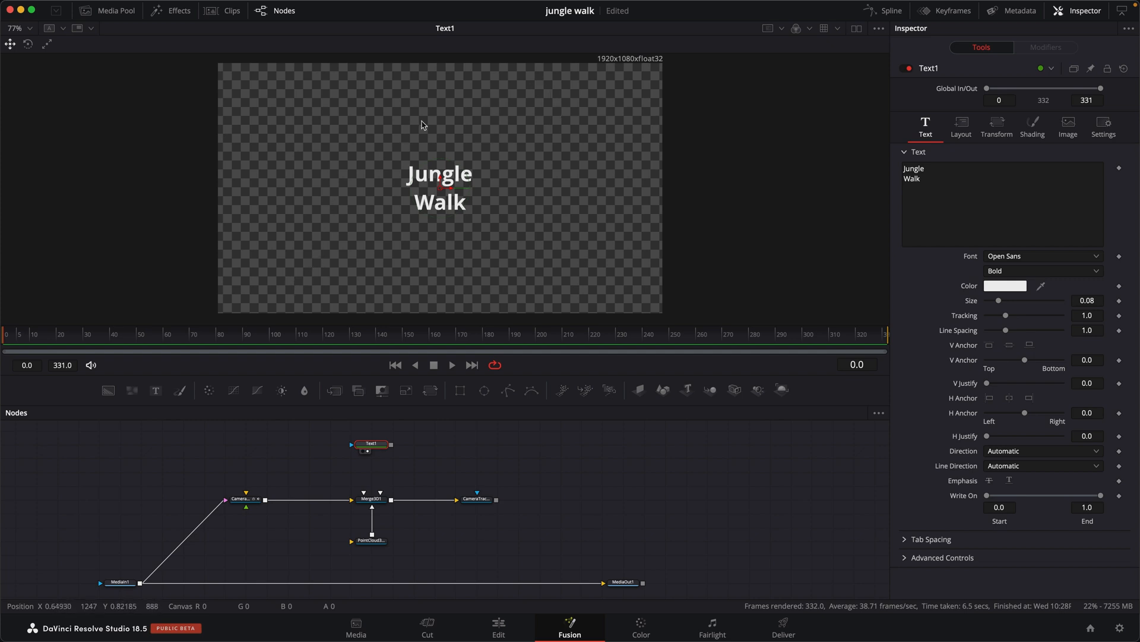
mouse_move(641, 390)
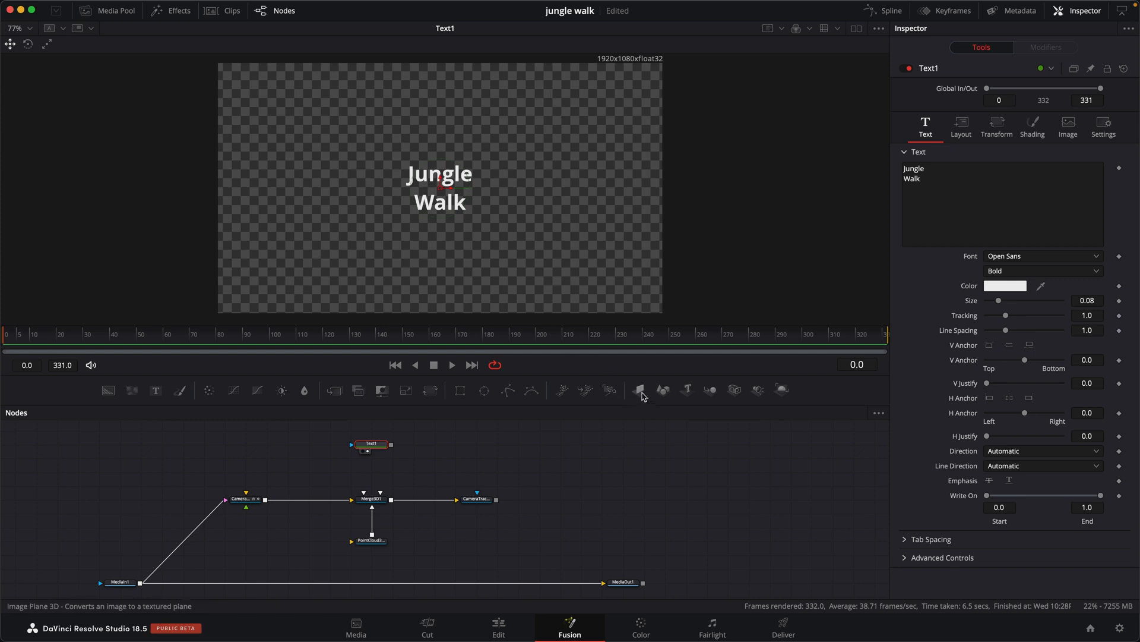
mouse_move(464, 182)
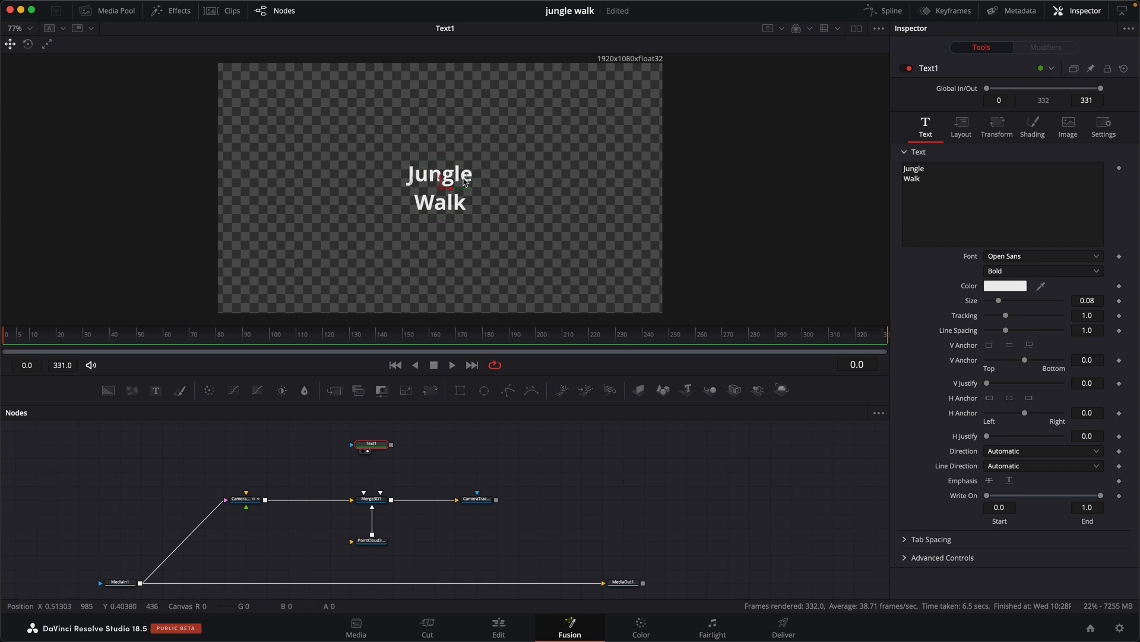
mouse_move(462, 174)
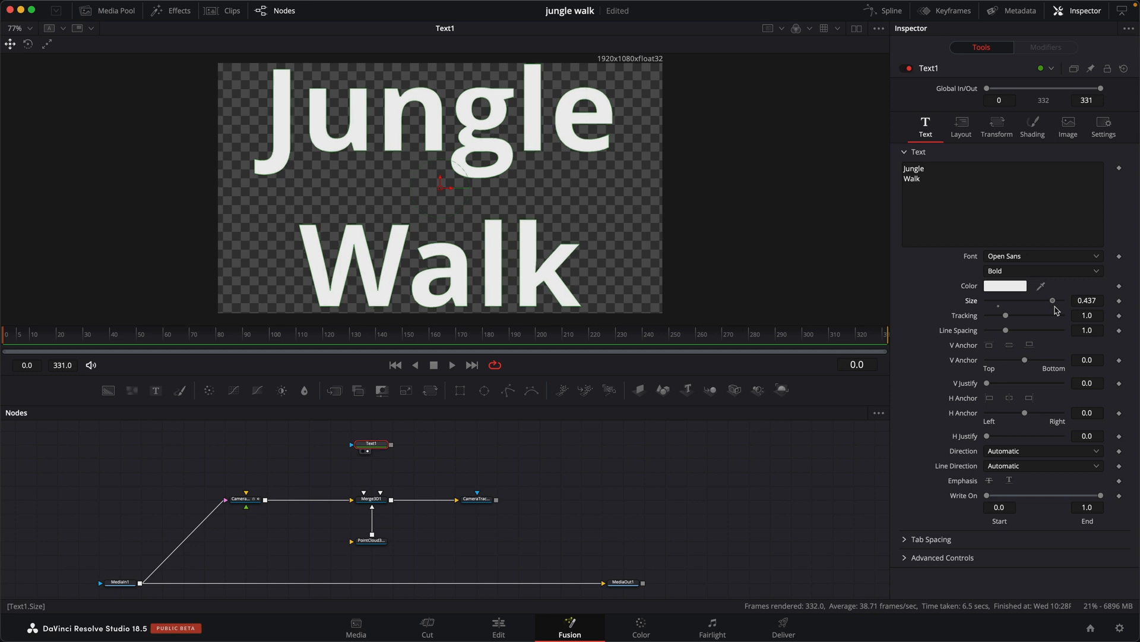
mouse_move(597, 129)
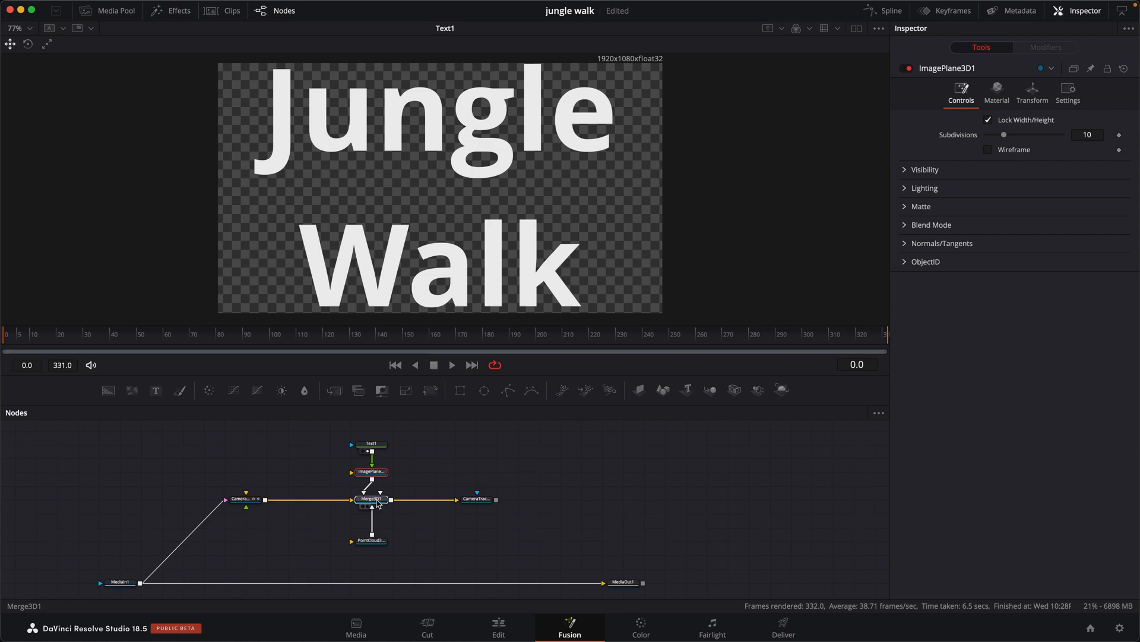
Step: View Merge3D1 and bring up the text plane's settings to scale it to 0.197
click(370, 498)
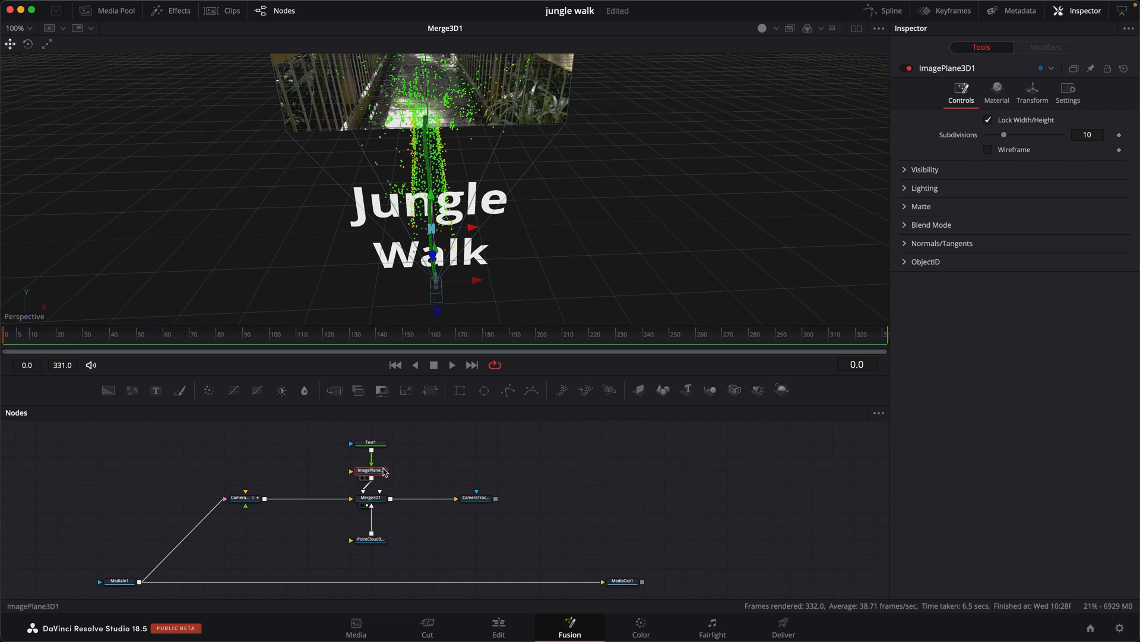
click(1032, 93)
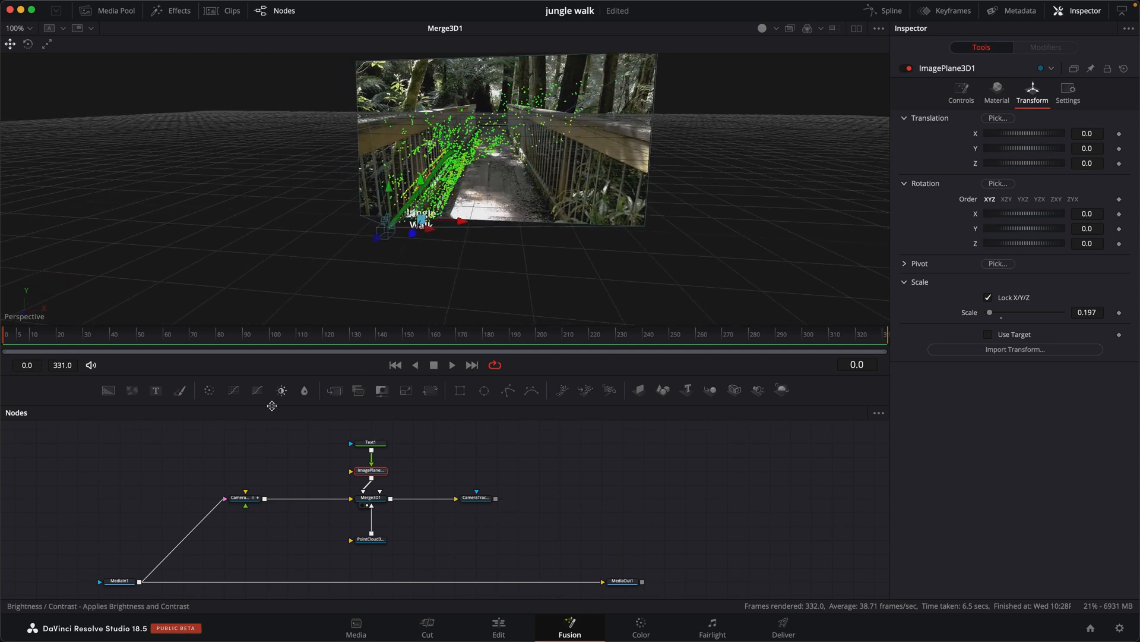
mouse_move(527, 255)
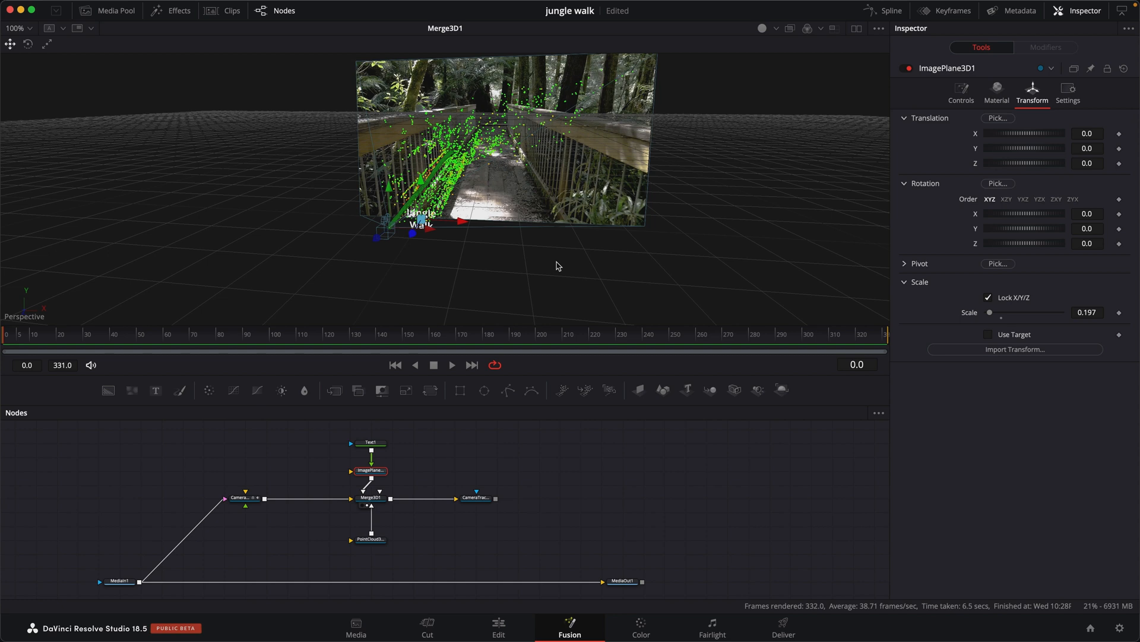
mouse_move(488, 264)
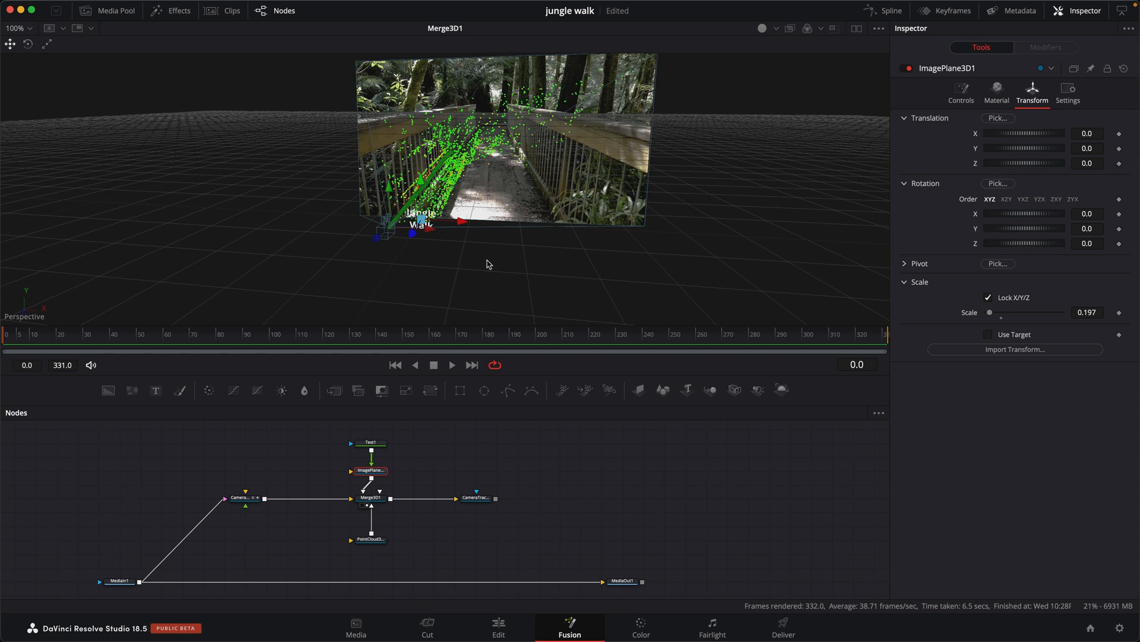
mouse_move(438, 268)
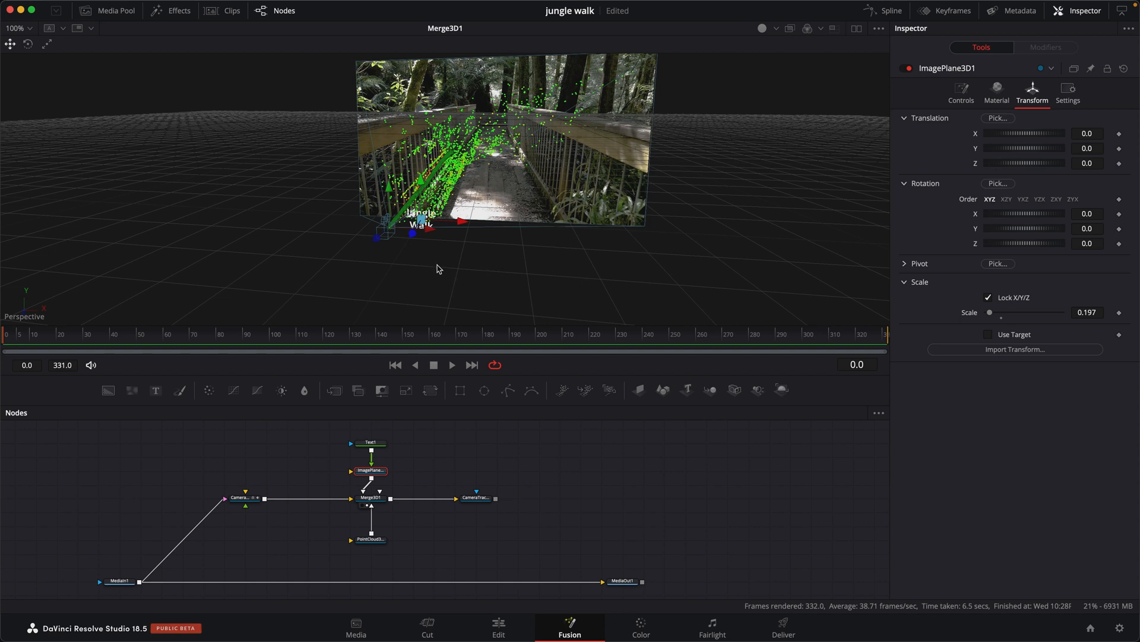
mouse_move(453, 261)
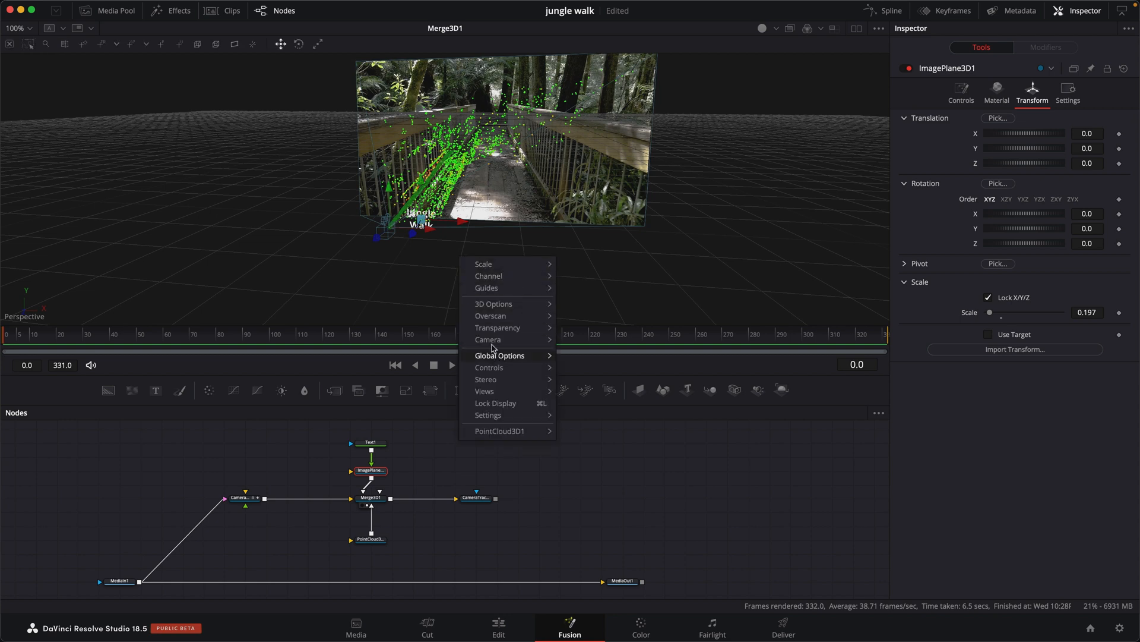
mouse_move(488, 339)
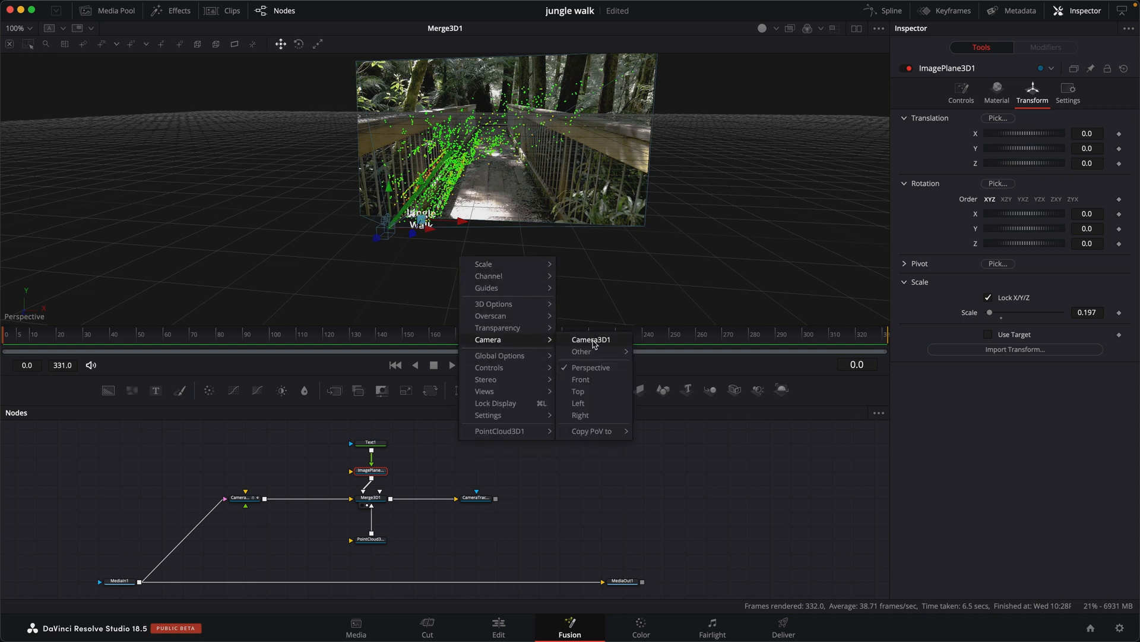
mouse_move(576, 342)
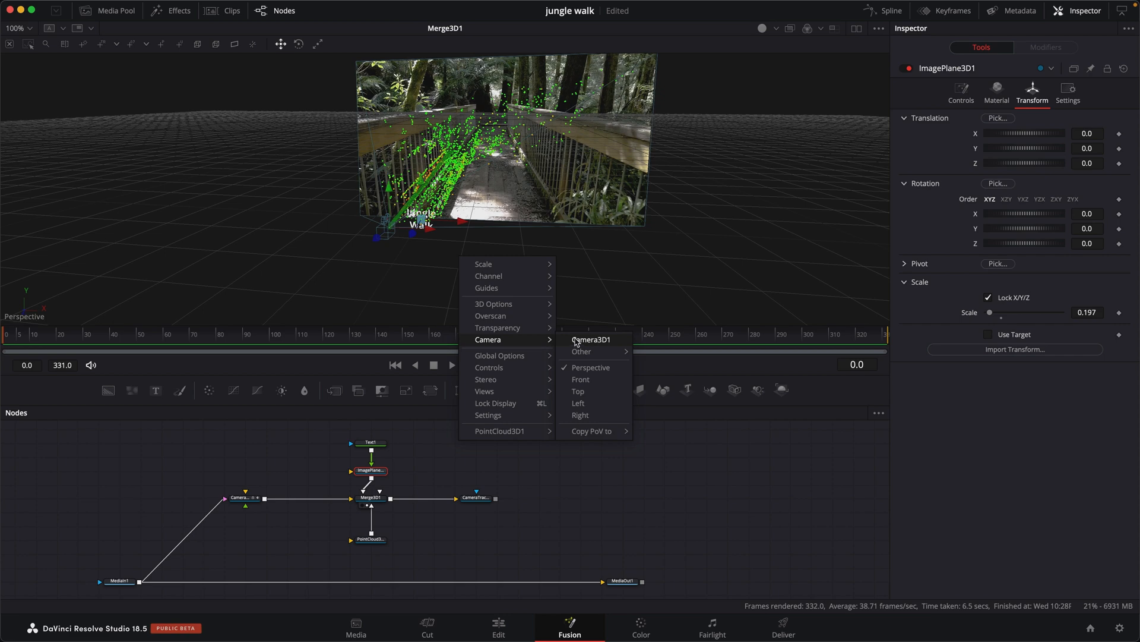
Step: View through Camera3D1 and check the scene at frames 87, 58 and 102
click(591, 339)
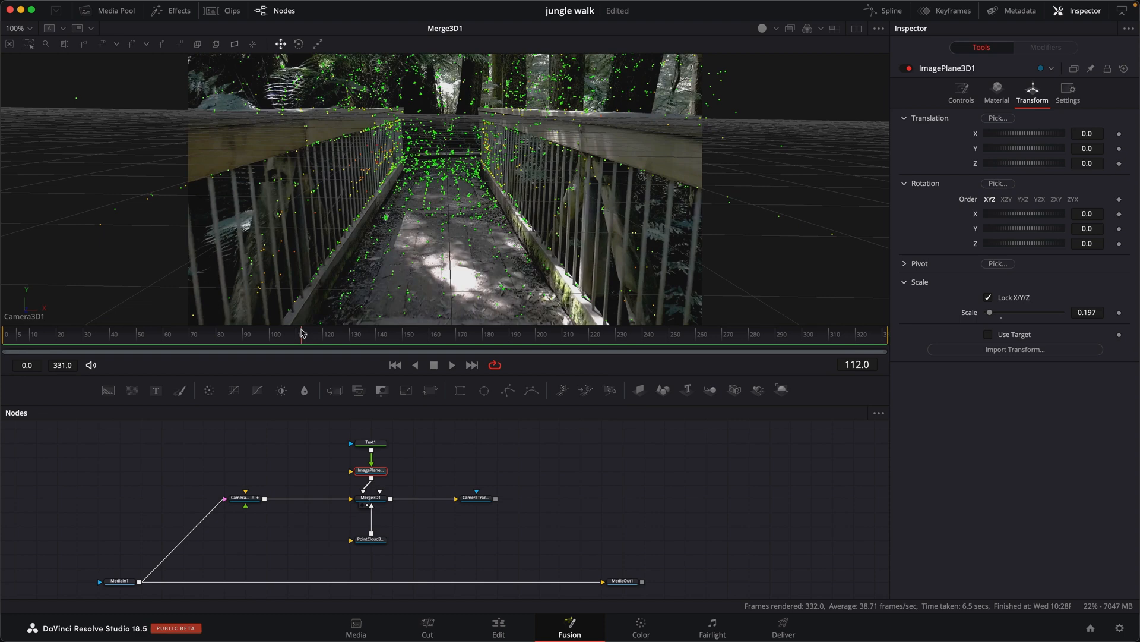
click(246, 333)
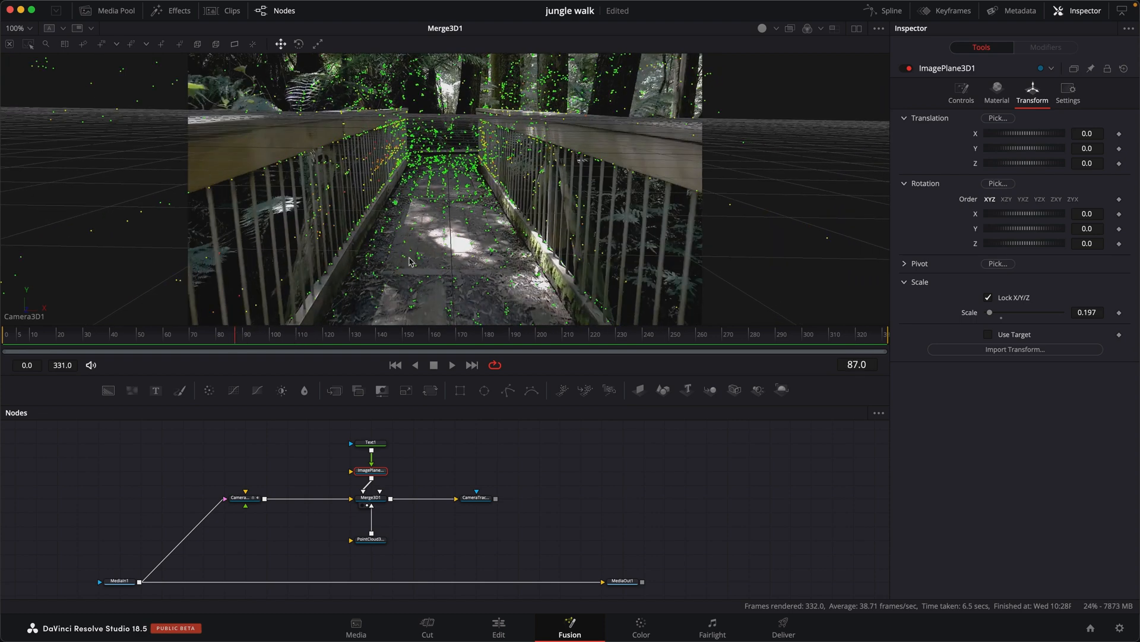
mouse_move(429, 211)
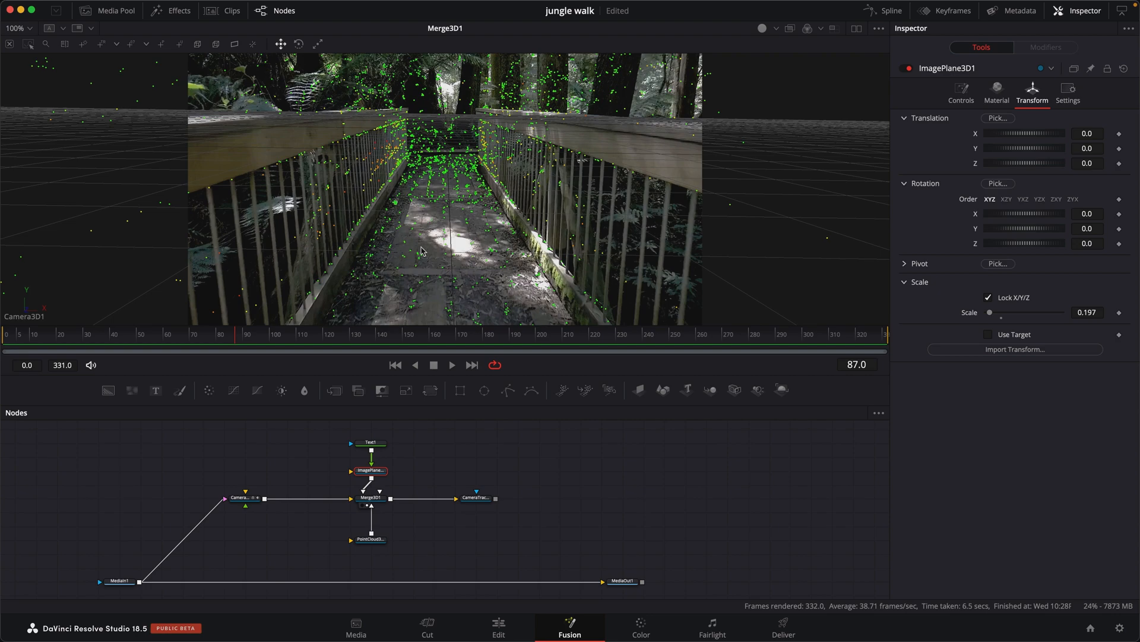
click(181, 350)
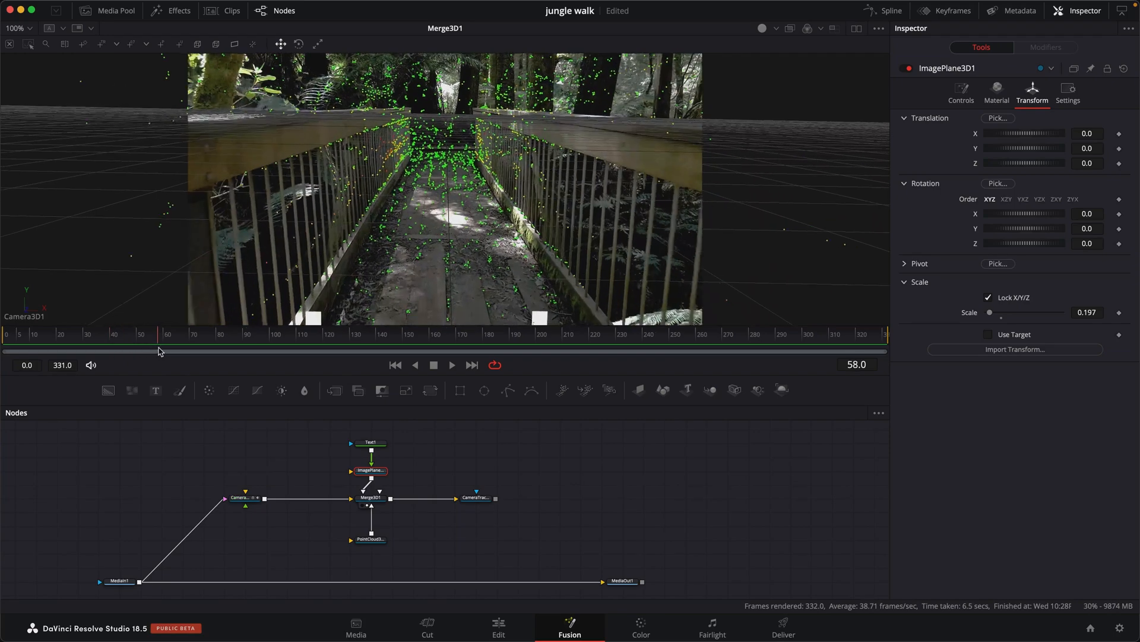
click(275, 334)
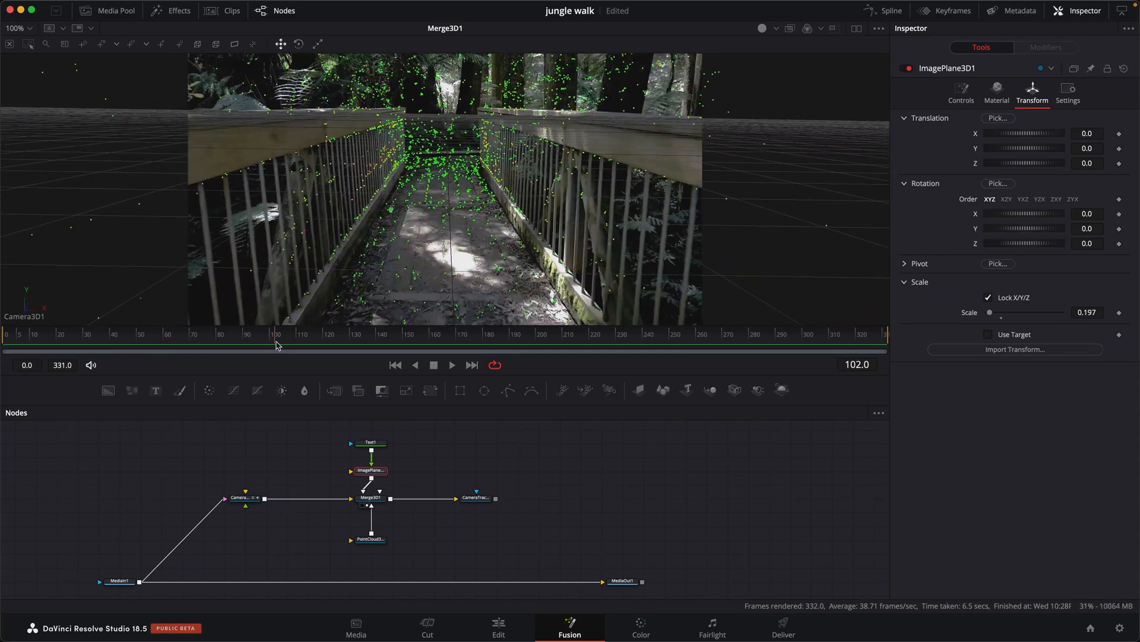
mouse_move(372, 72)
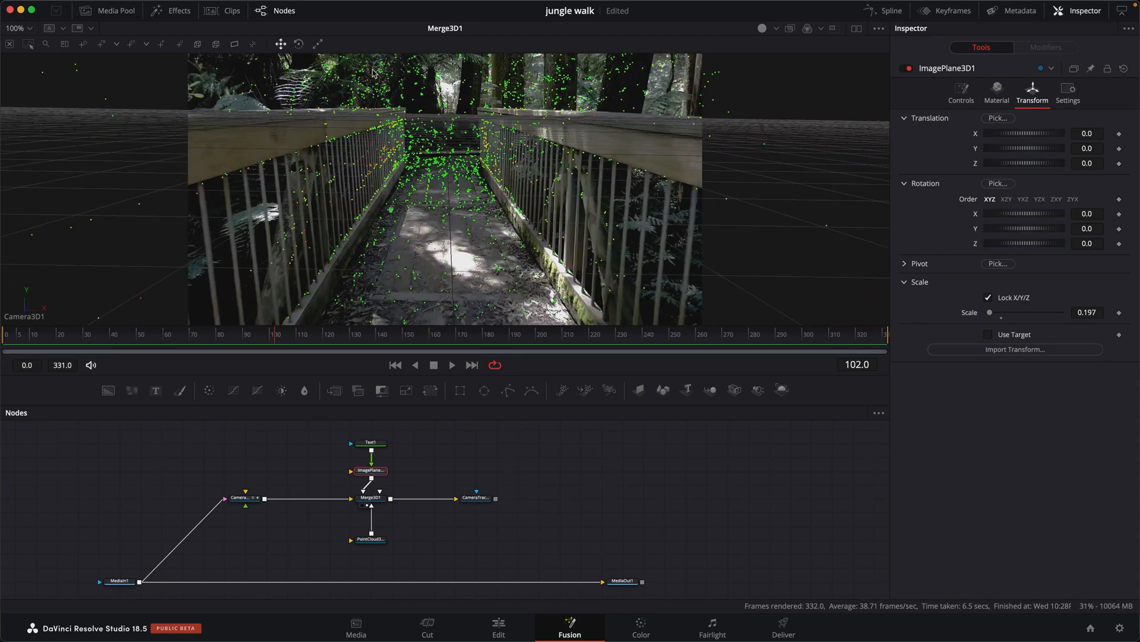
mouse_move(473, 78)
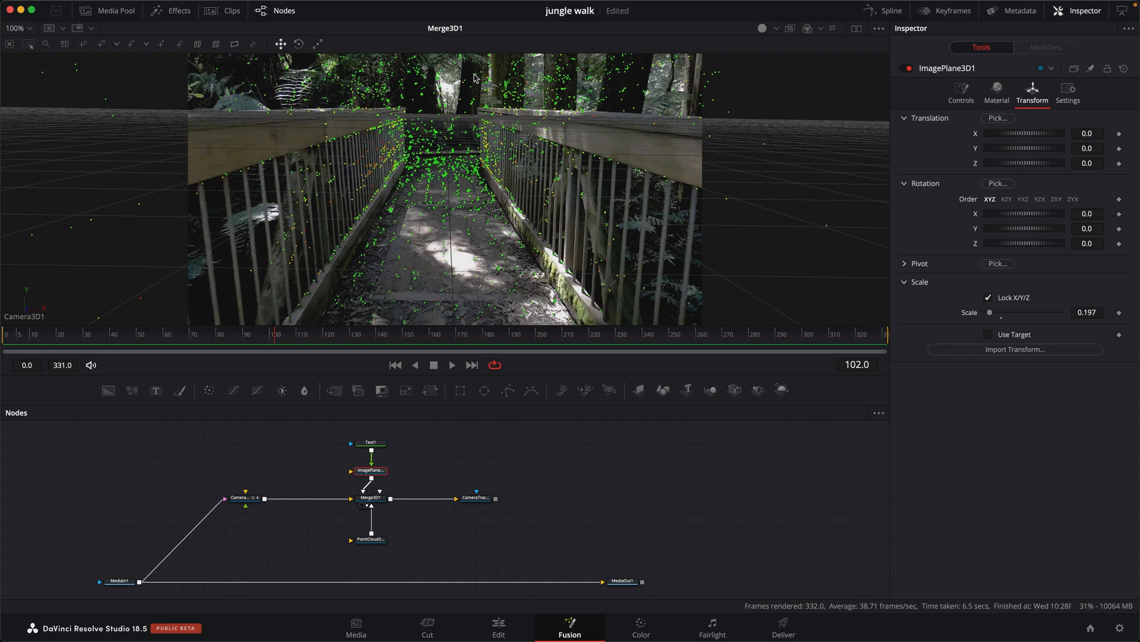
mouse_move(433, 142)
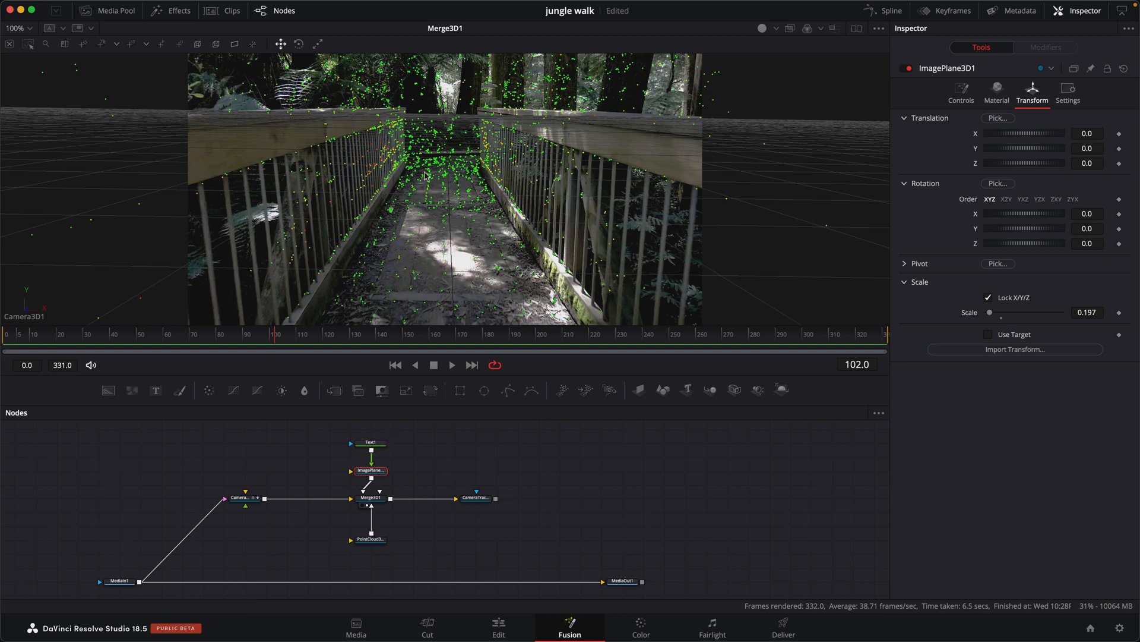
mouse_move(431, 135)
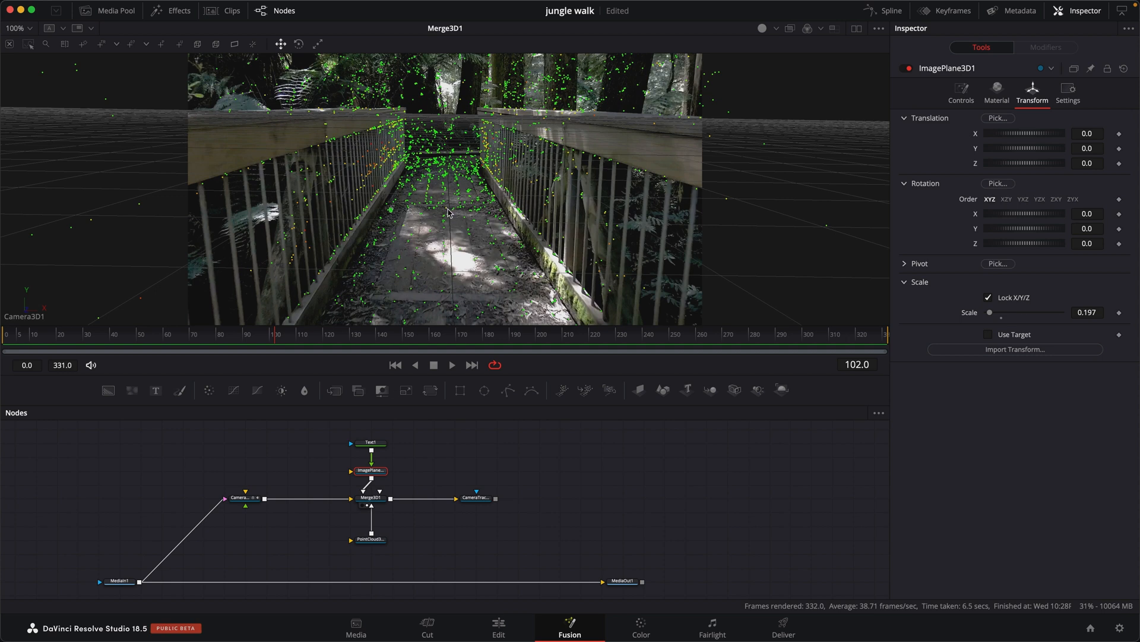
Step: Set the ImagePlane3D translation X, Y, Z so the text sits on the boardwalk
right_click(447, 213)
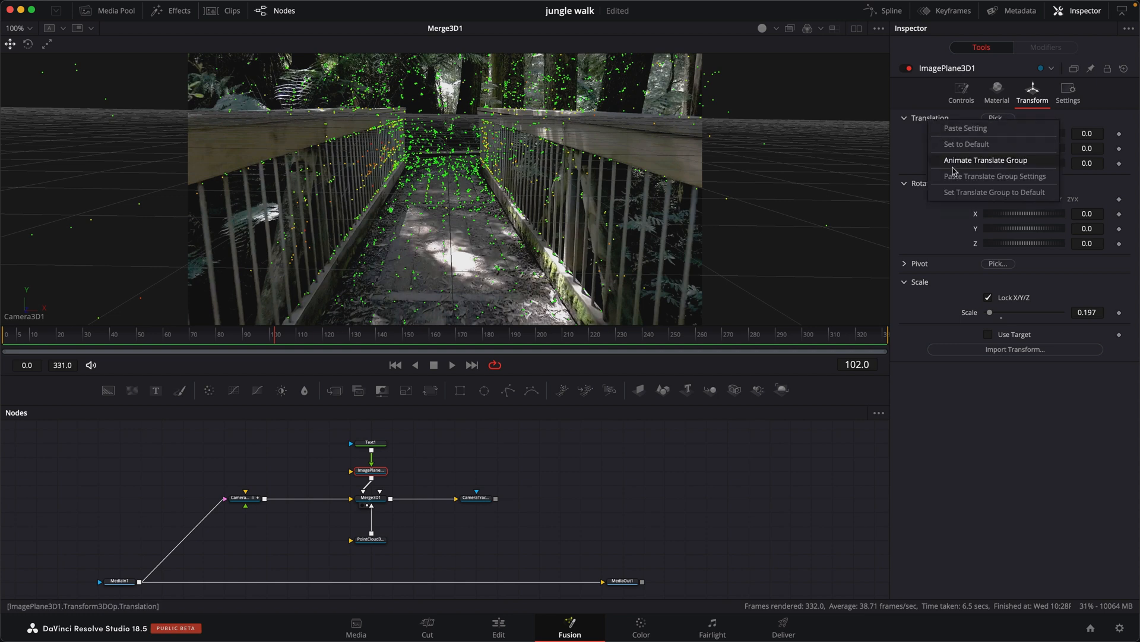
click(986, 159)
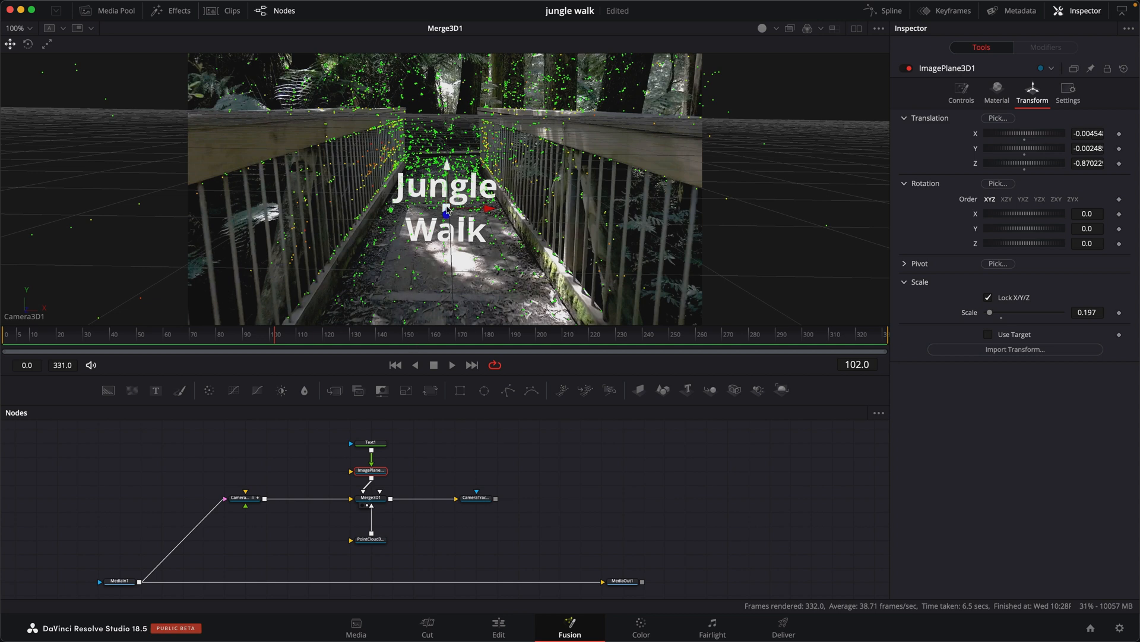
mouse_move(595, 227)
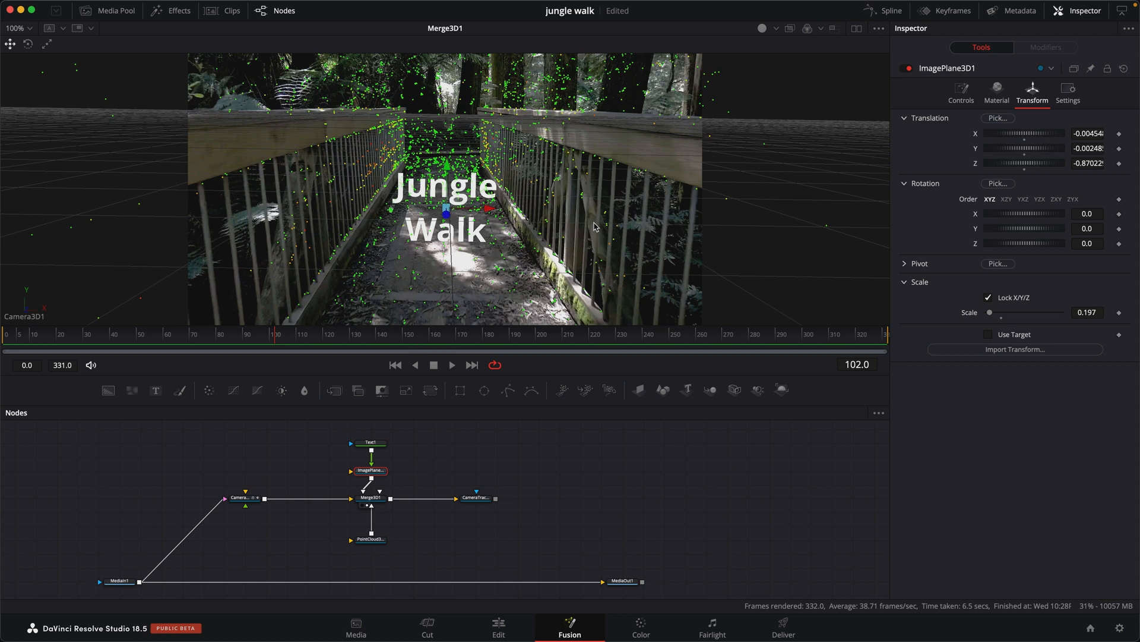
mouse_move(439, 259)
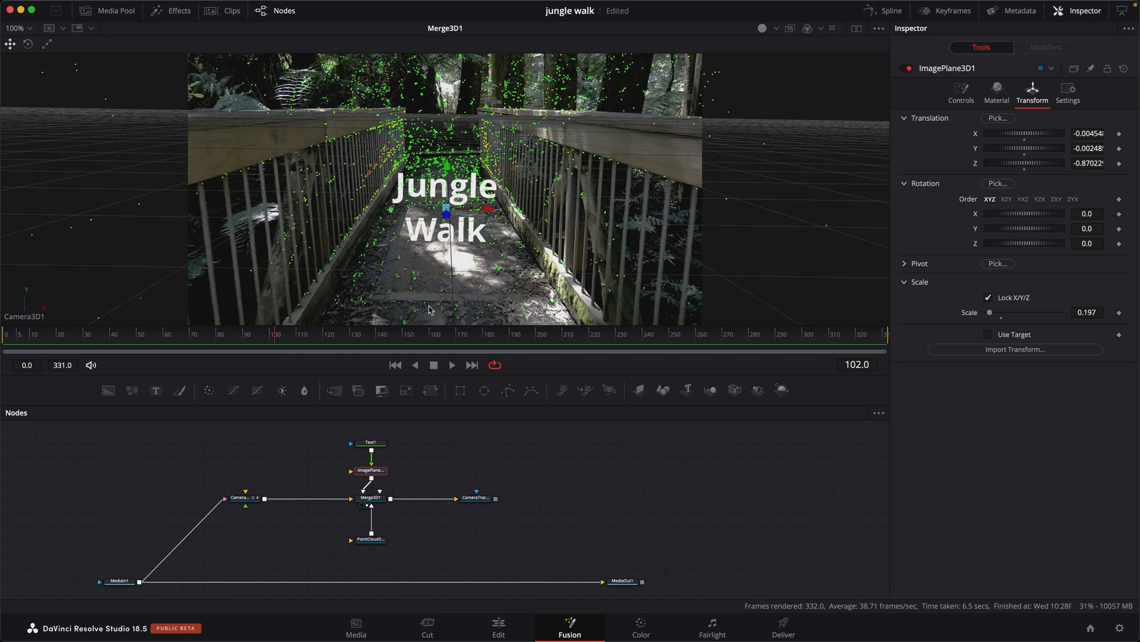
mouse_move(432, 293)
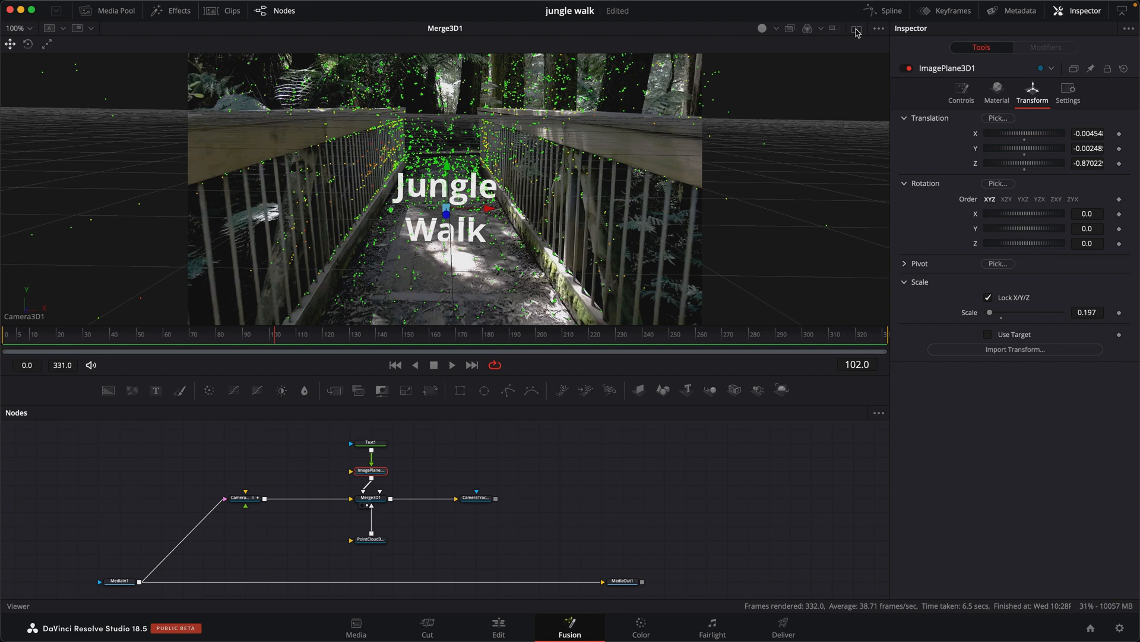
Step: Add a side-by-side perspective view and raise the text plane's Translation Y
click(370, 498)
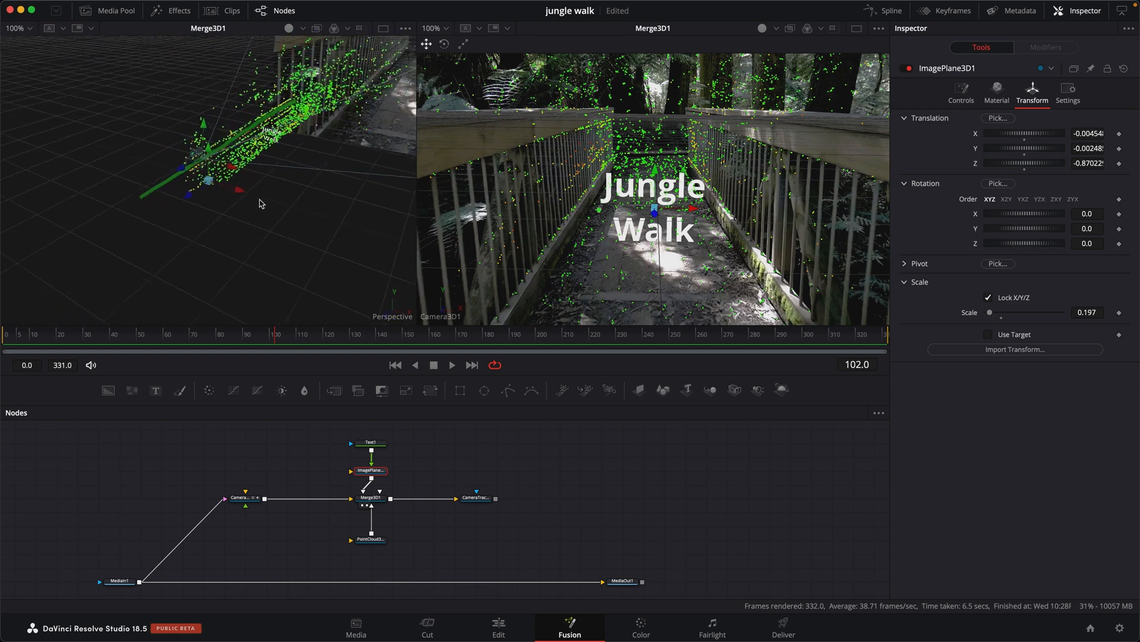
drag(260, 203, 183, 249)
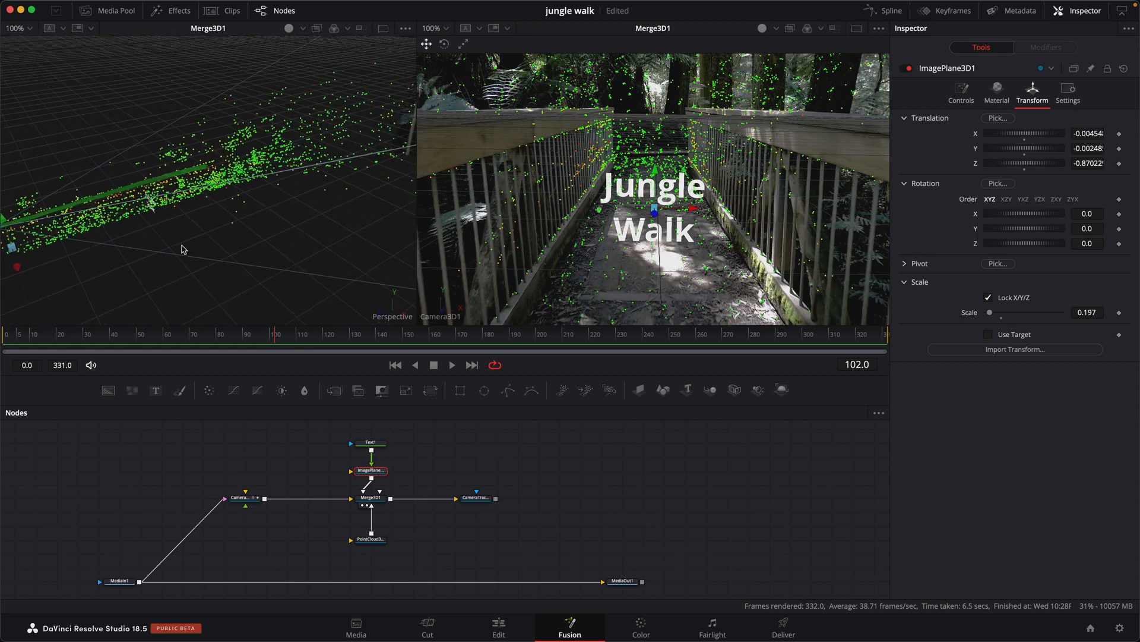
drag(182, 249, 182, 199)
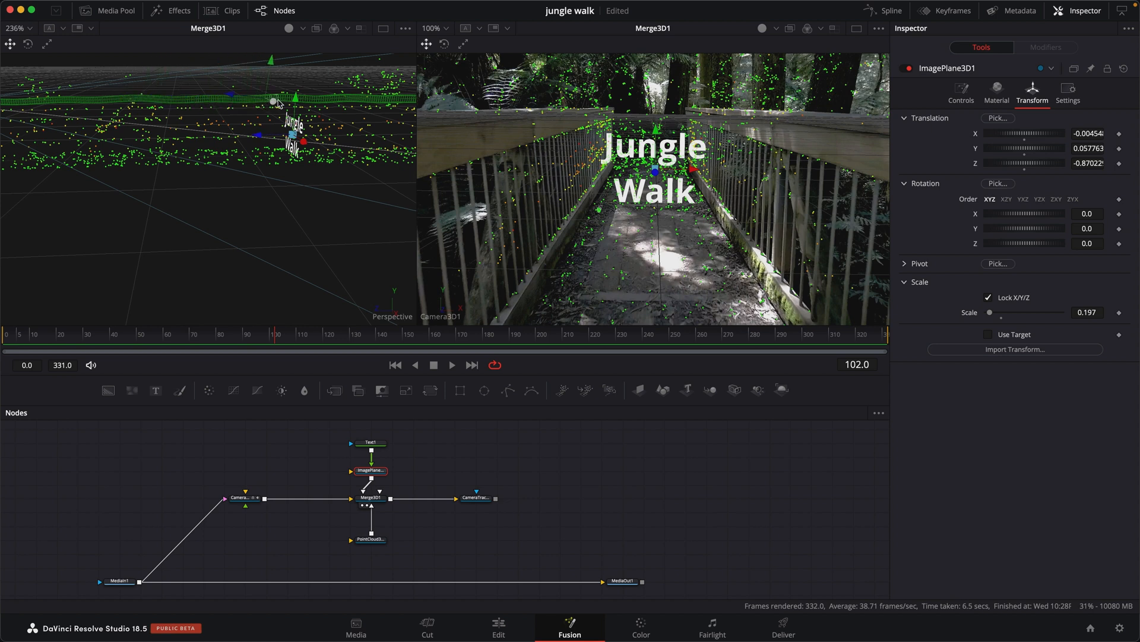
mouse_move(226, 106)
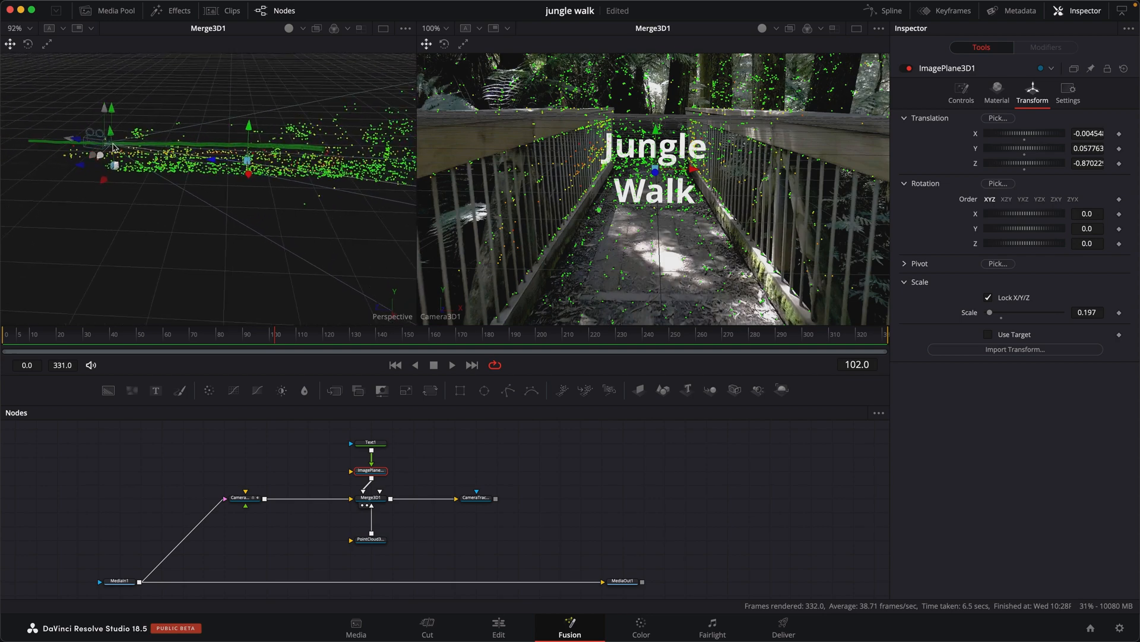
click(406, 334)
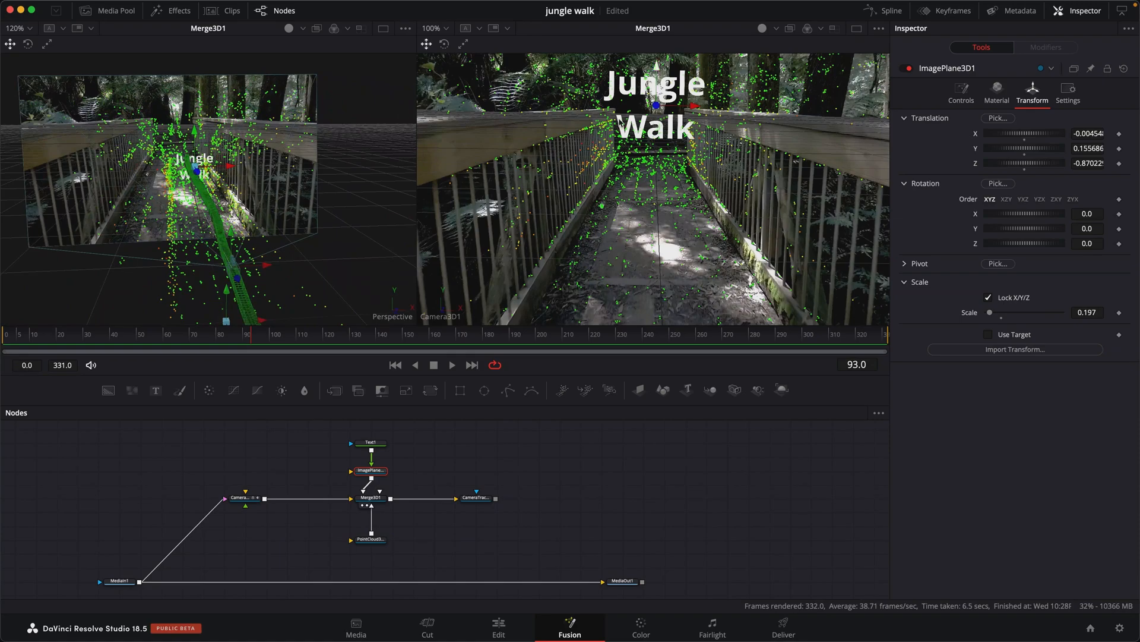
click(116, 349)
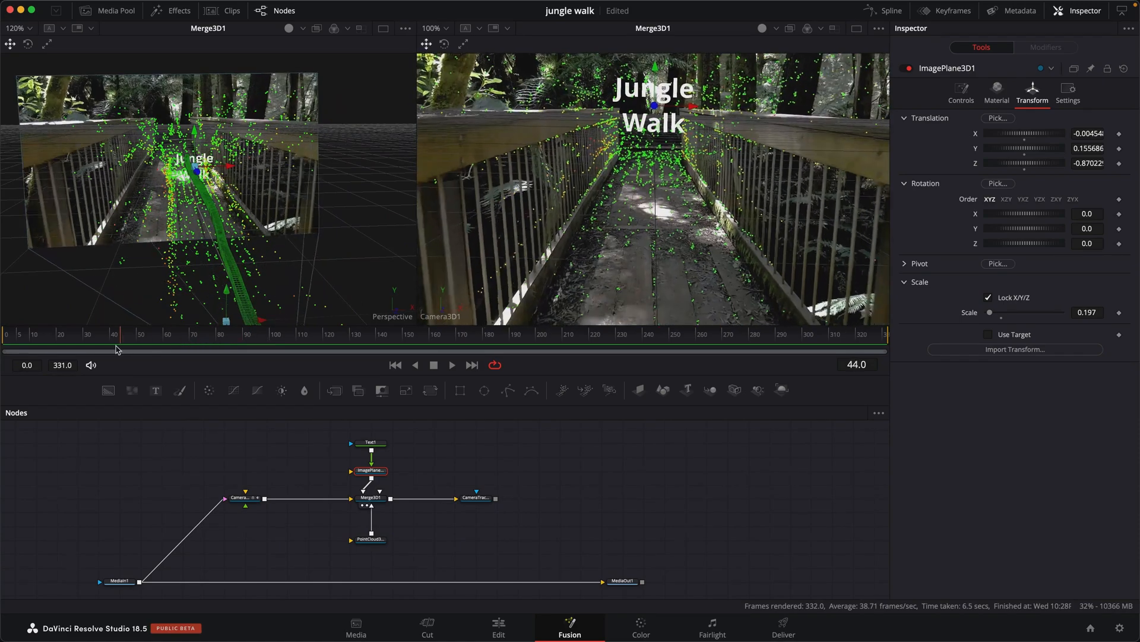
click(362, 336)
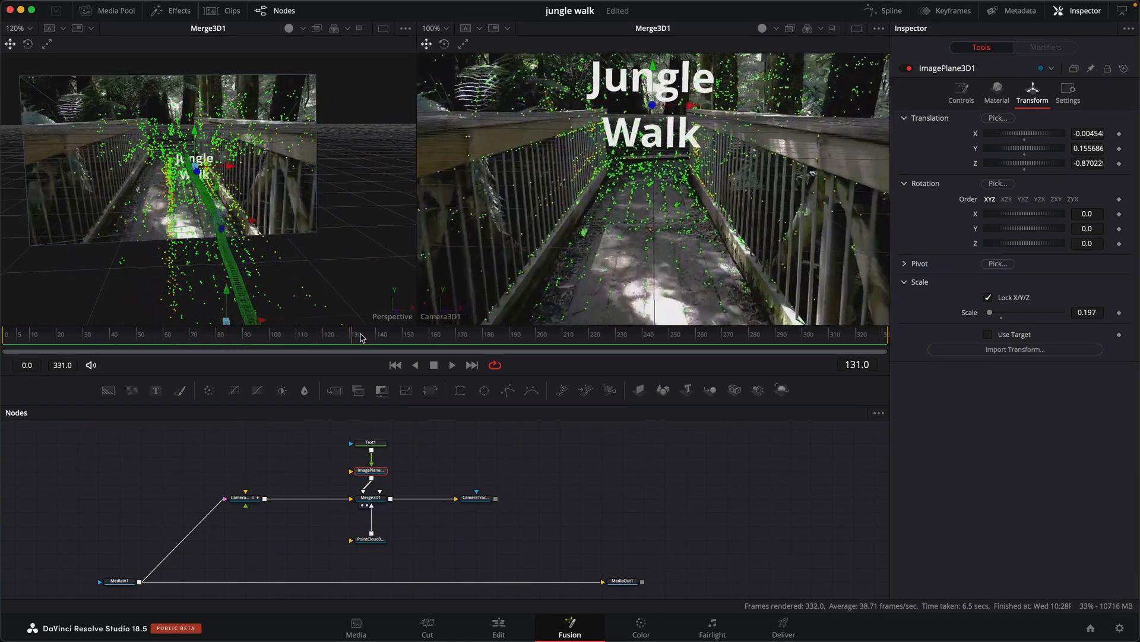
click(595, 334)
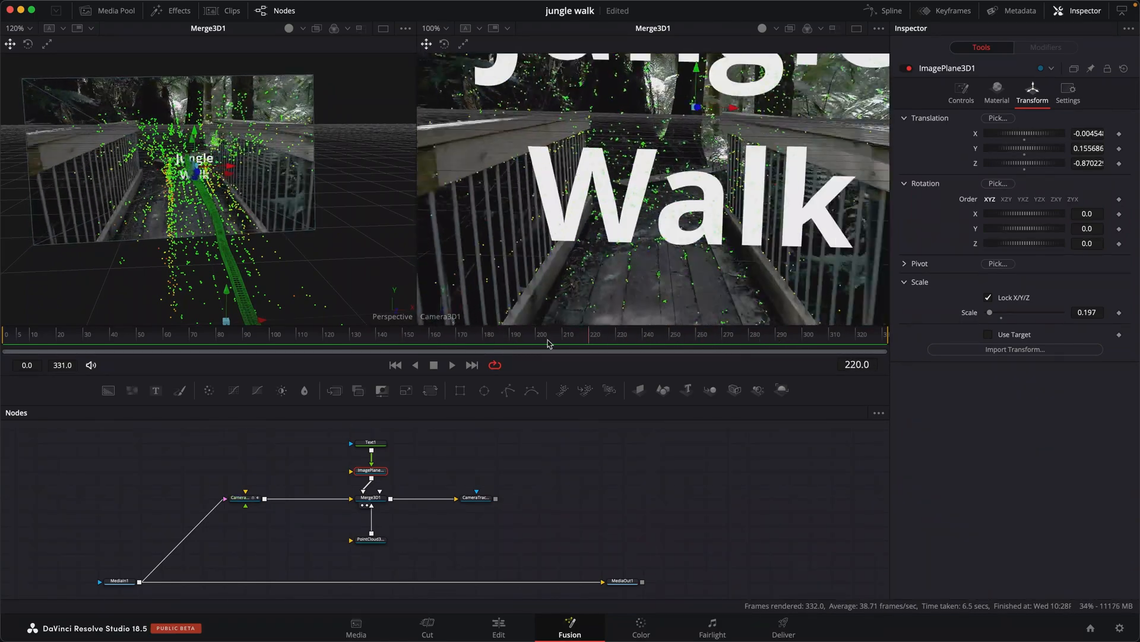
click(206, 334)
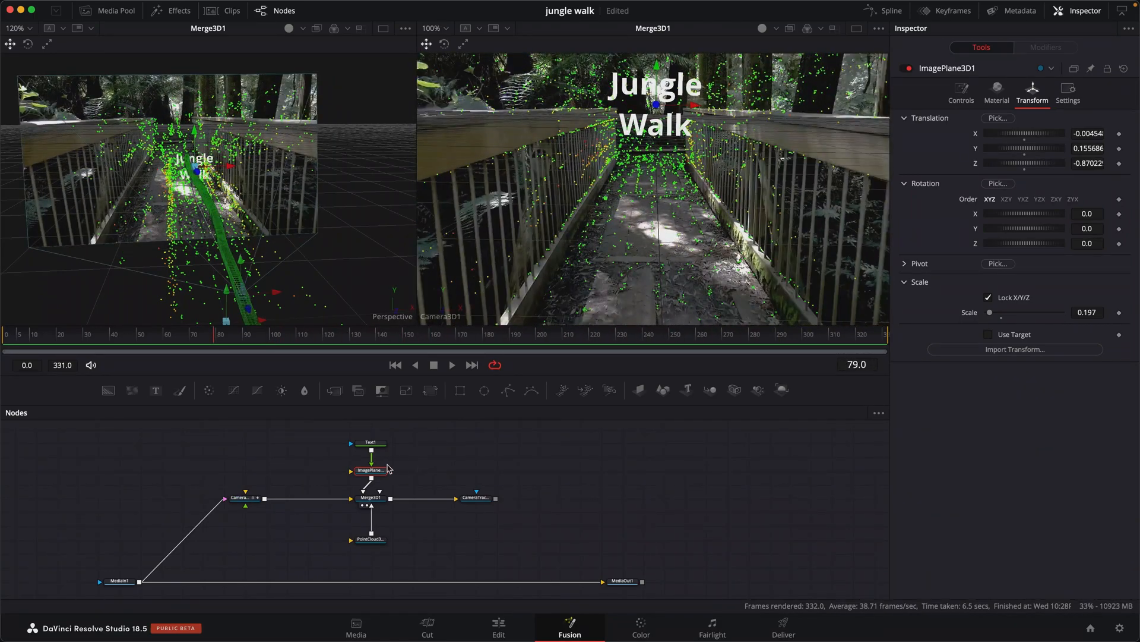
mouse_move(412, 456)
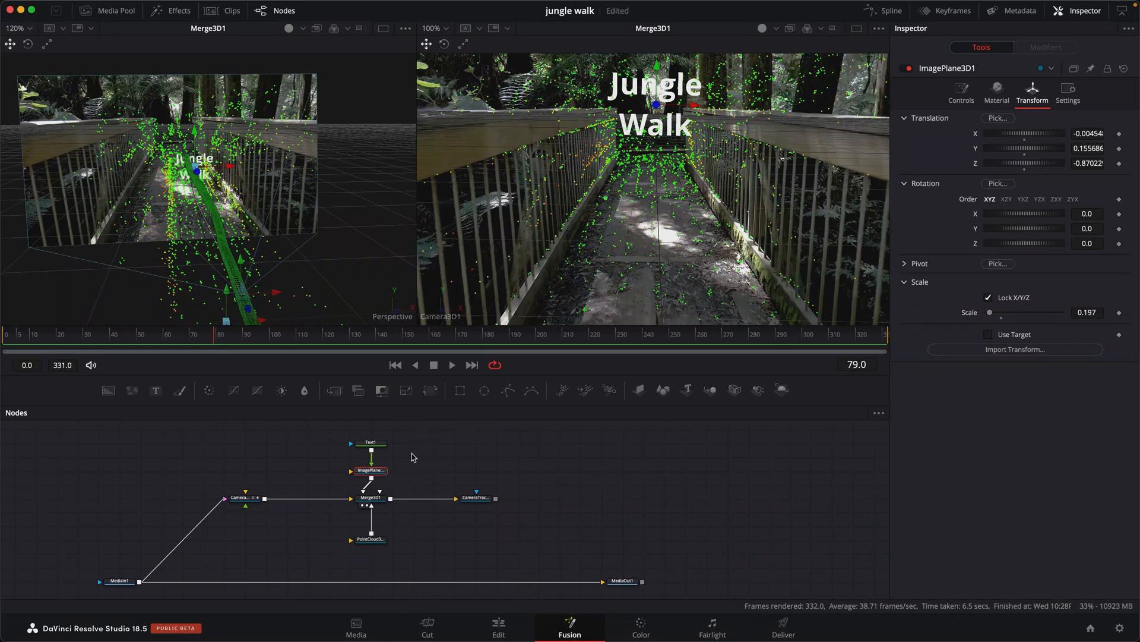
mouse_move(393, 482)
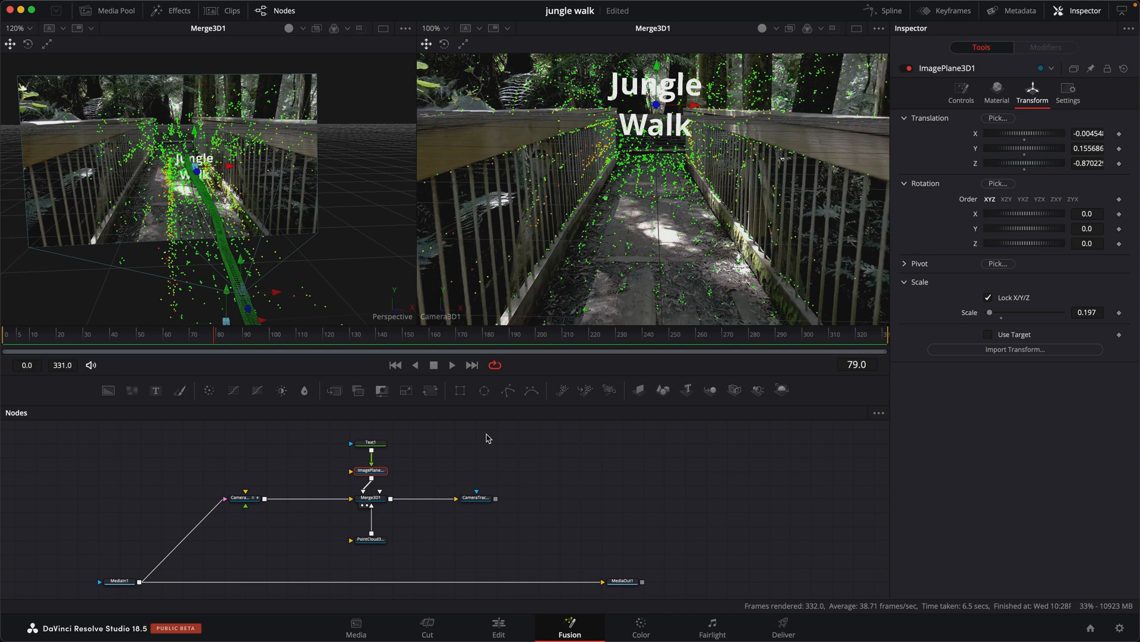
mouse_move(501, 437)
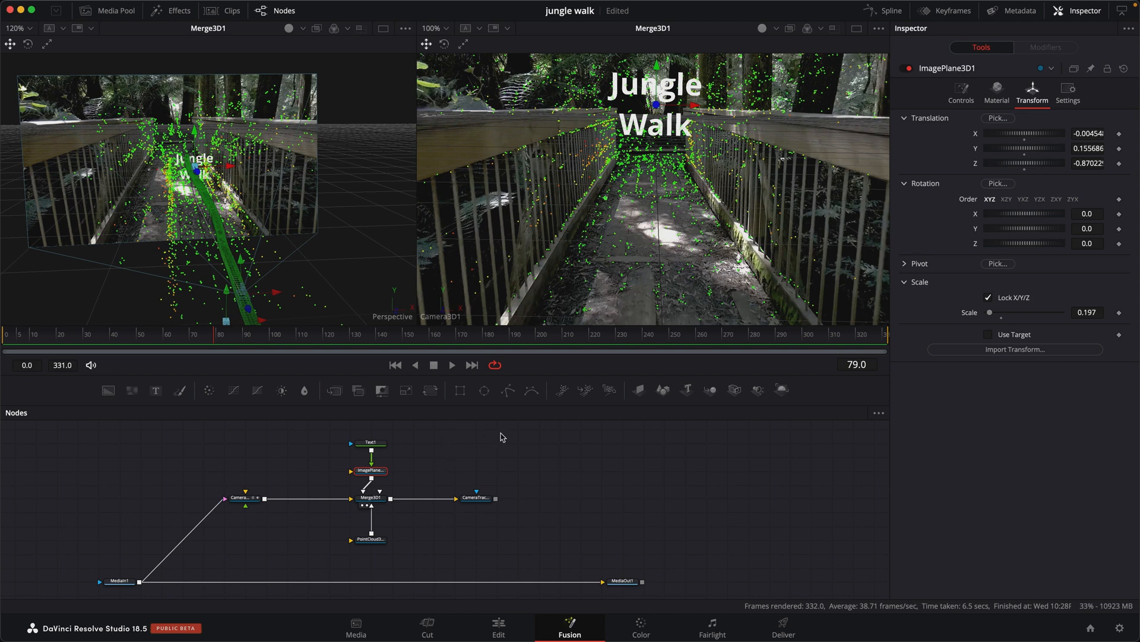
mouse_move(416, 489)
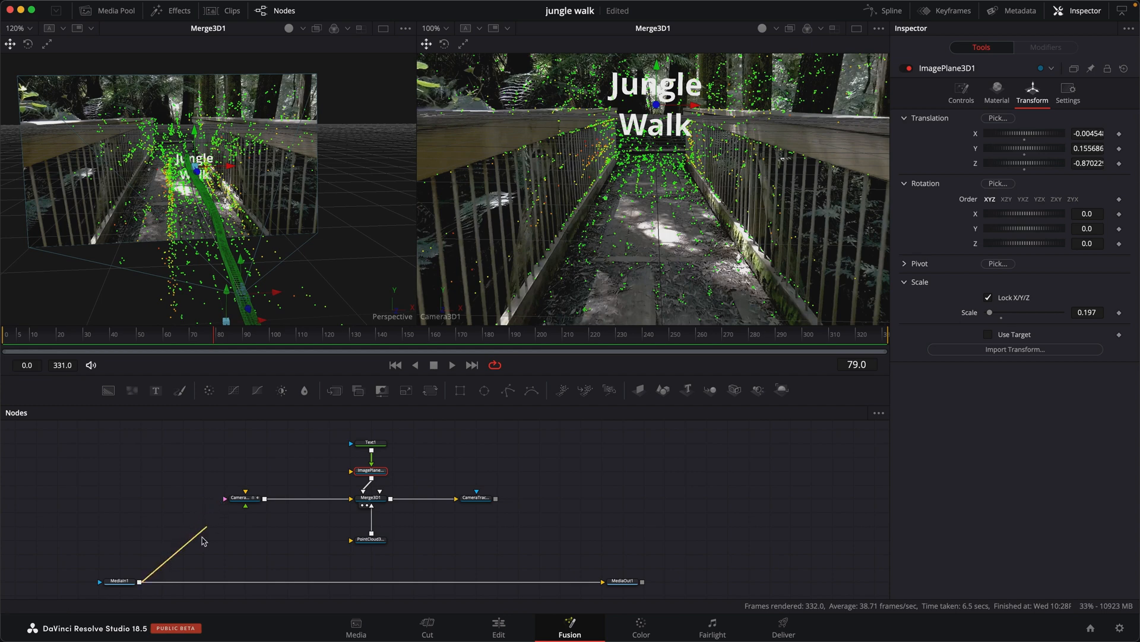
Step: Disconnect MediaIn1 from Camera3D1 and show CameraTracker1_Renderer in a single large viewer
click(240, 498)
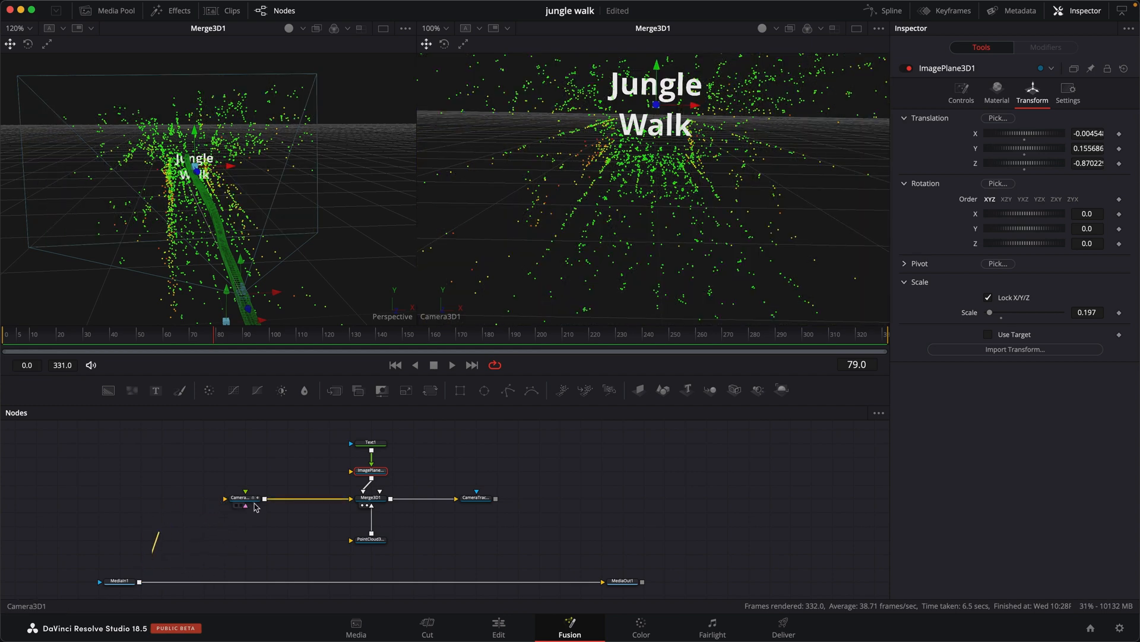
click(477, 497)
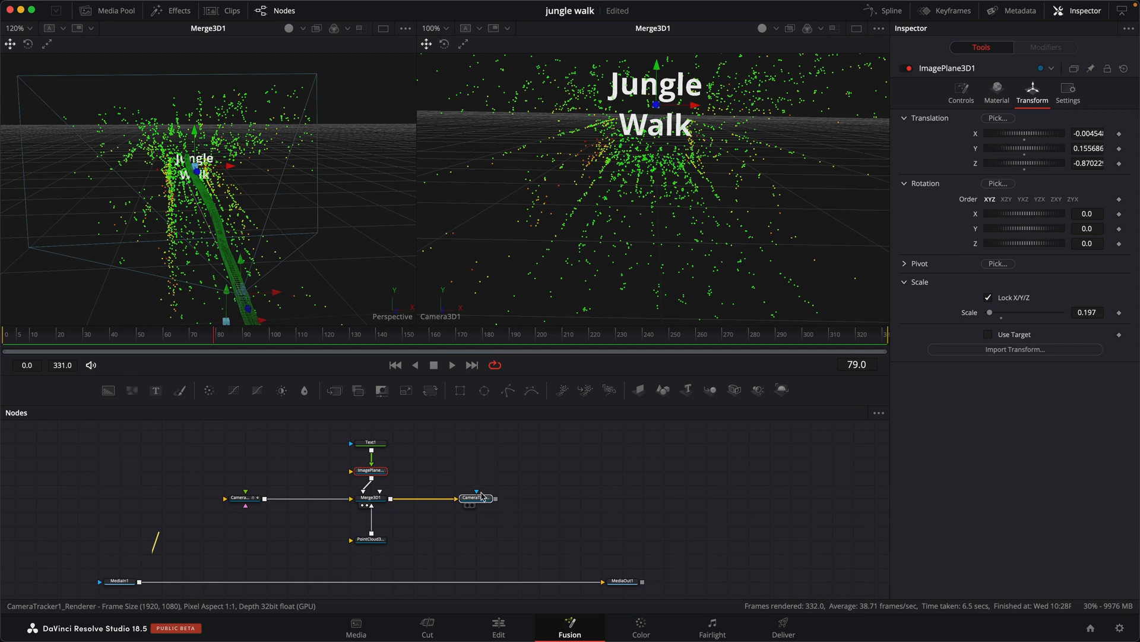
click(477, 497)
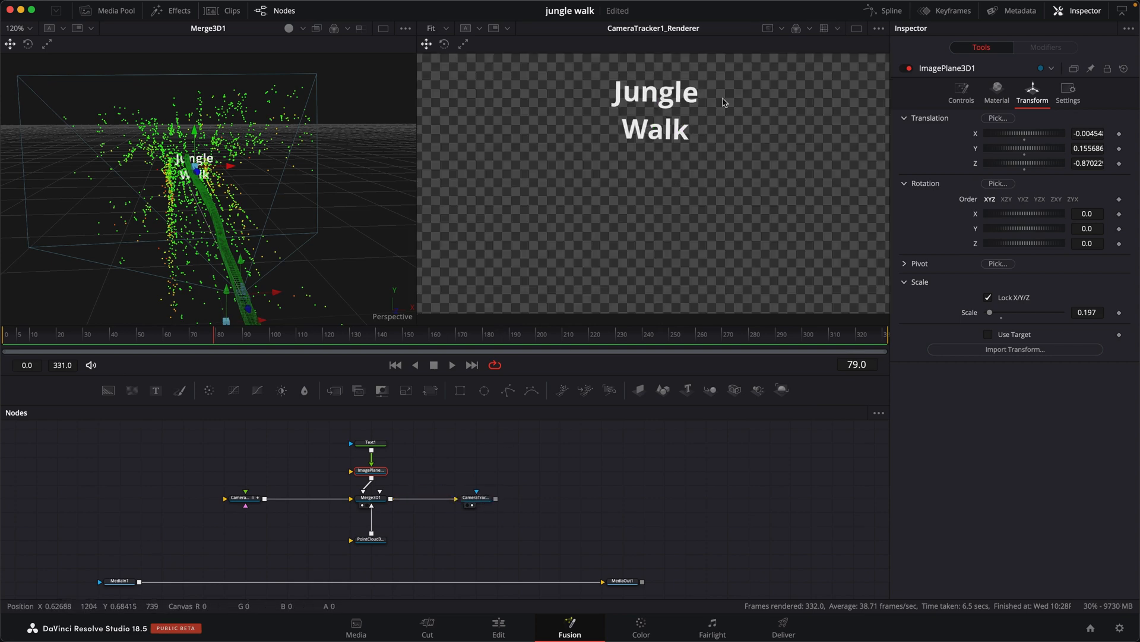
click(856, 29)
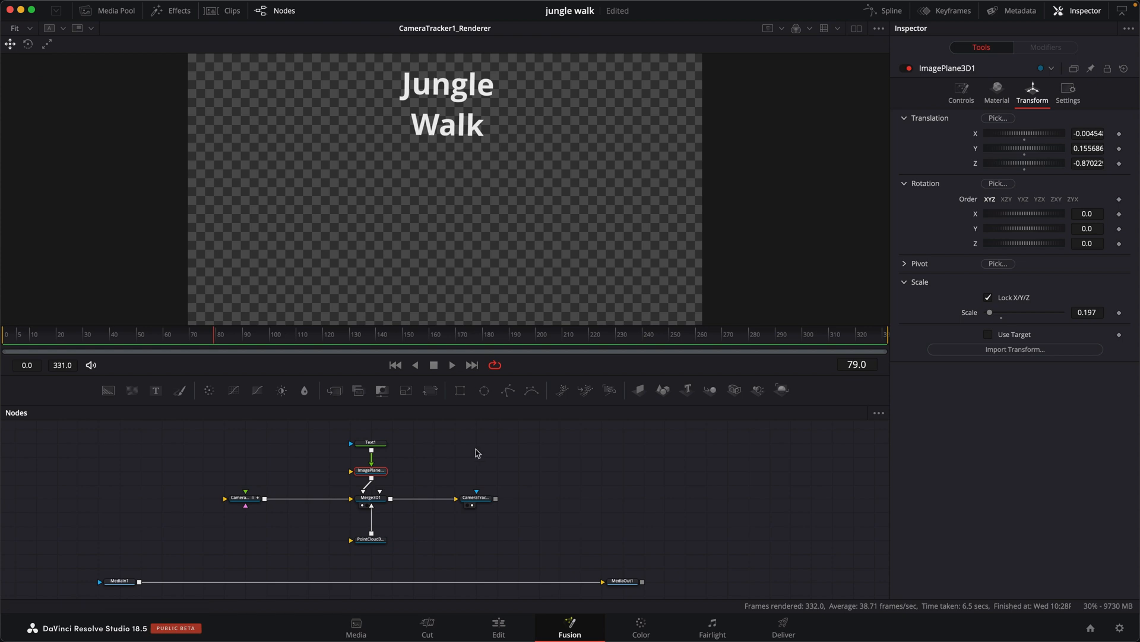
click(412, 462)
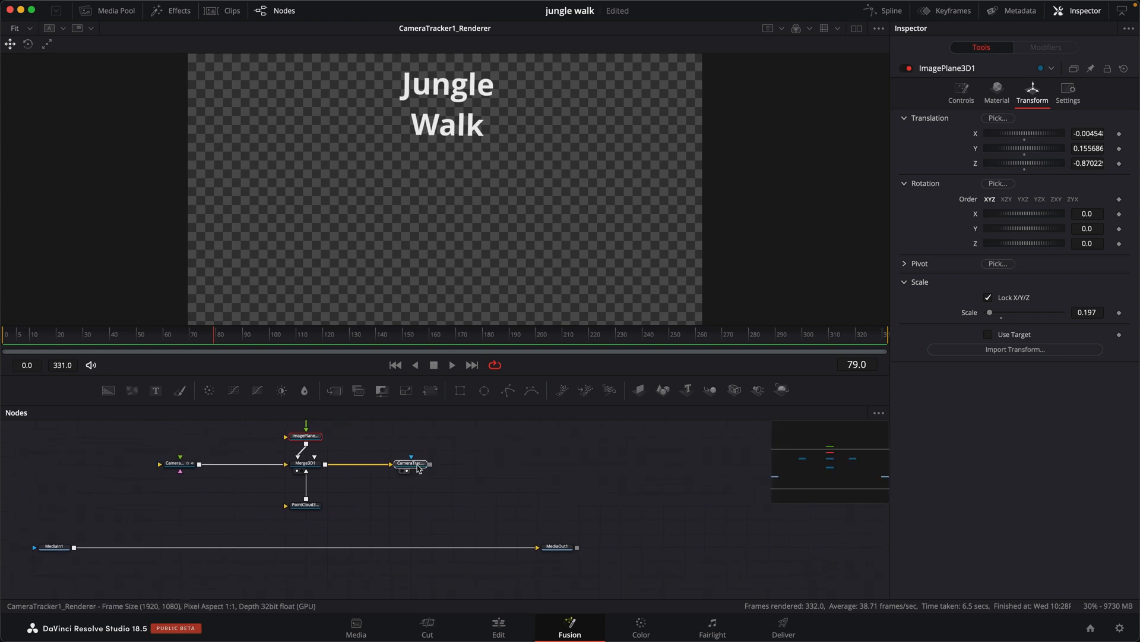
Step: Switch the renderer to Software Renderer and enable Motion Blur (quality 6, 180° shutter)
click(409, 462)
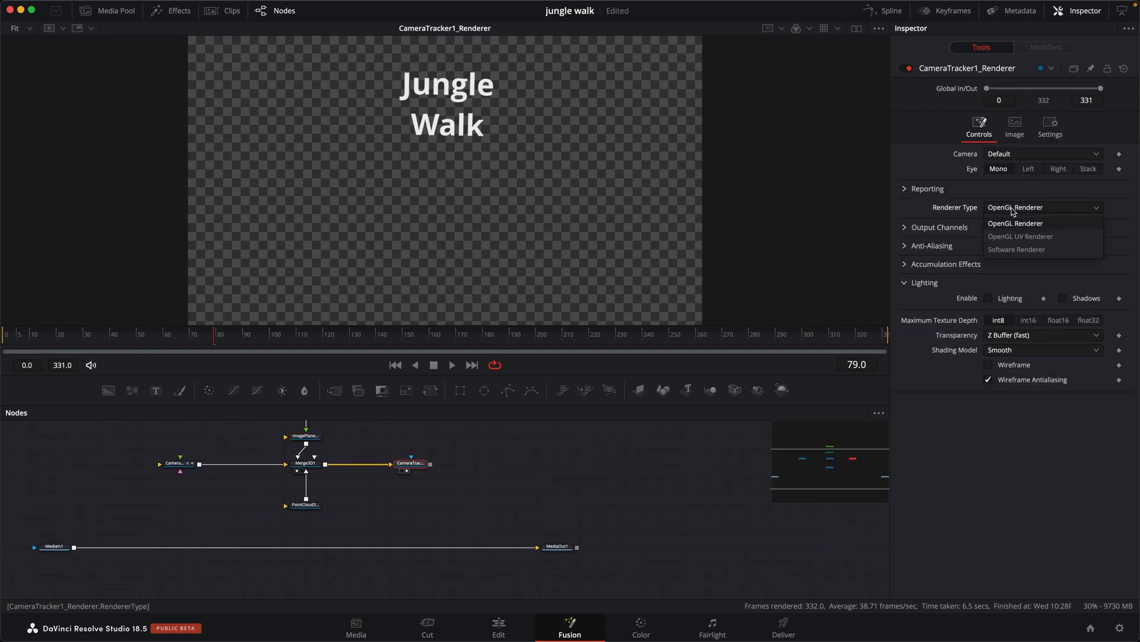
click(1017, 249)
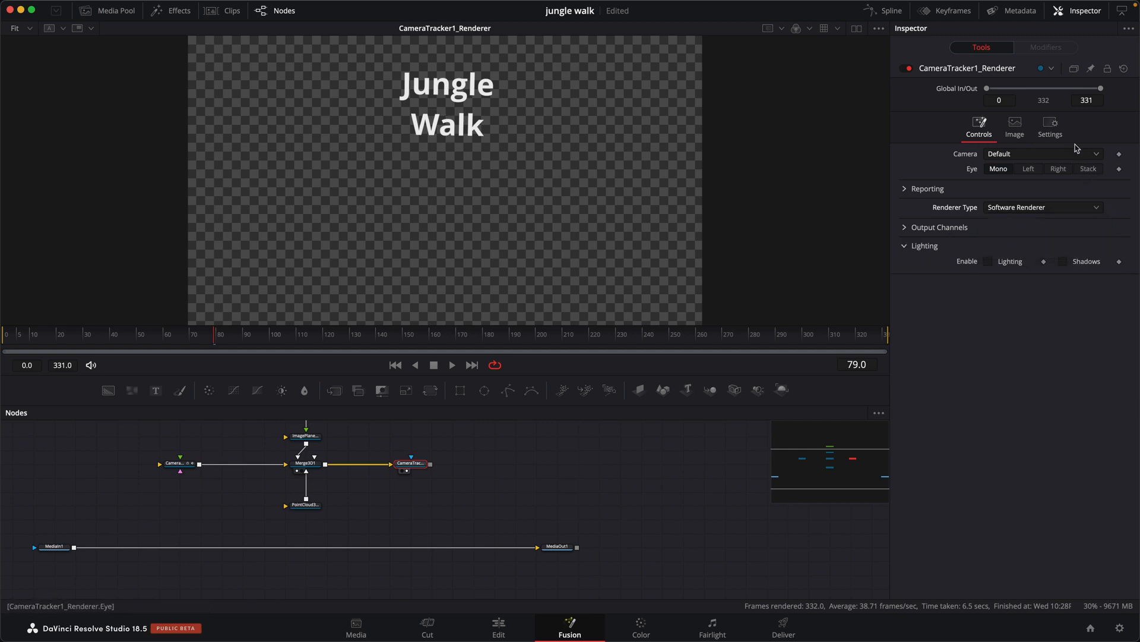
click(1049, 126)
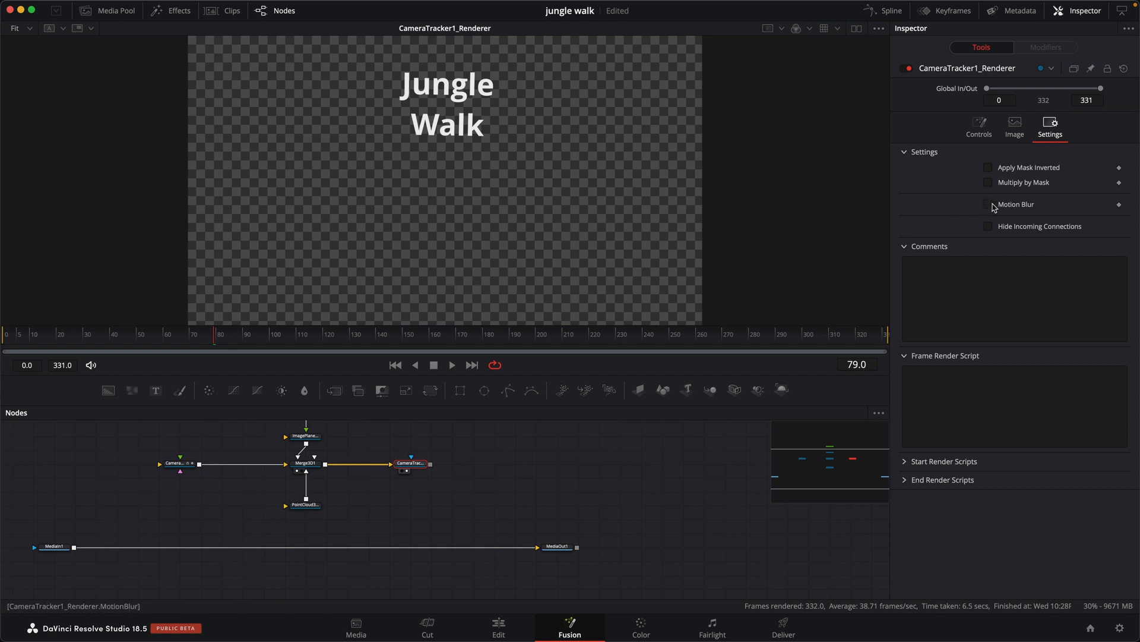
click(988, 204)
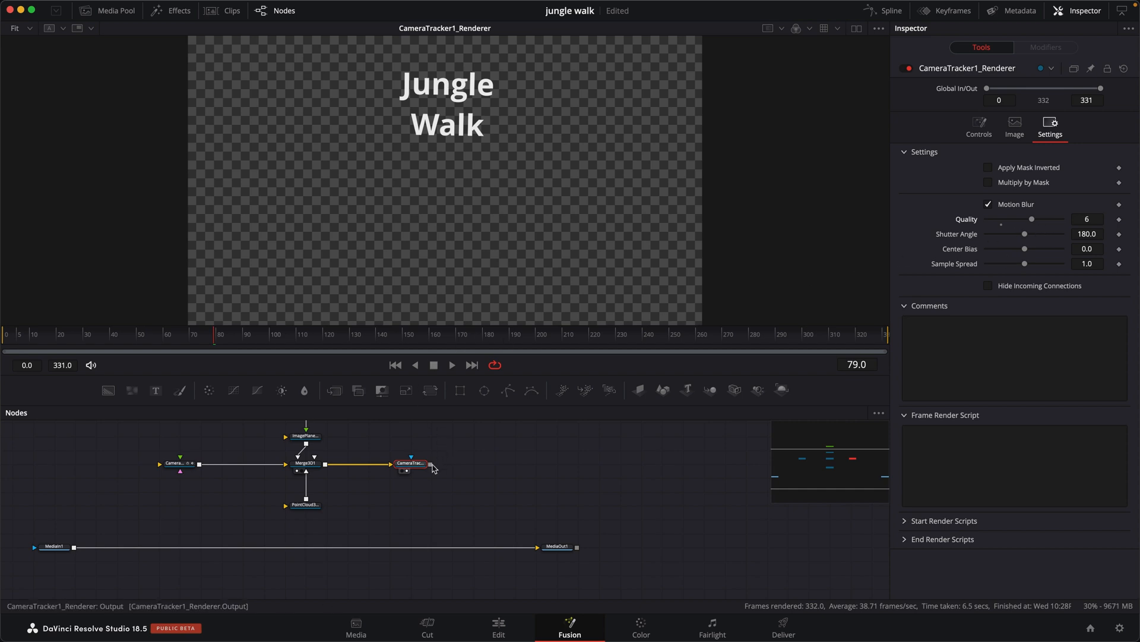
mouse_move(467, 240)
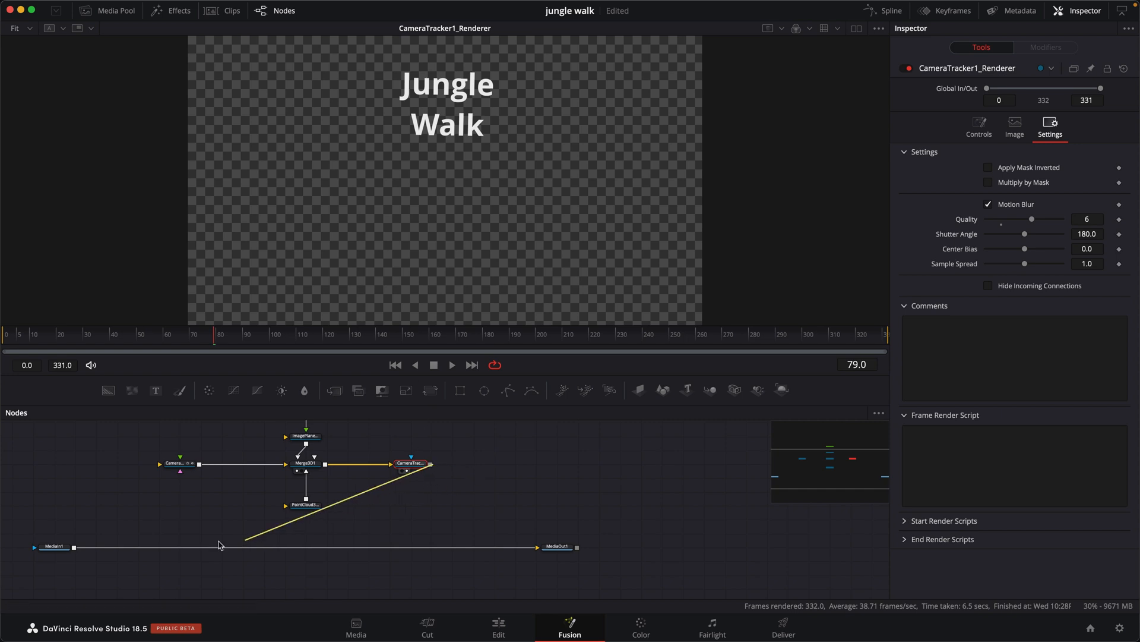
Step: Merge the rendered Jungle Walk text over the boardwalk footage, then view Merge1 at later frames
click(53, 546)
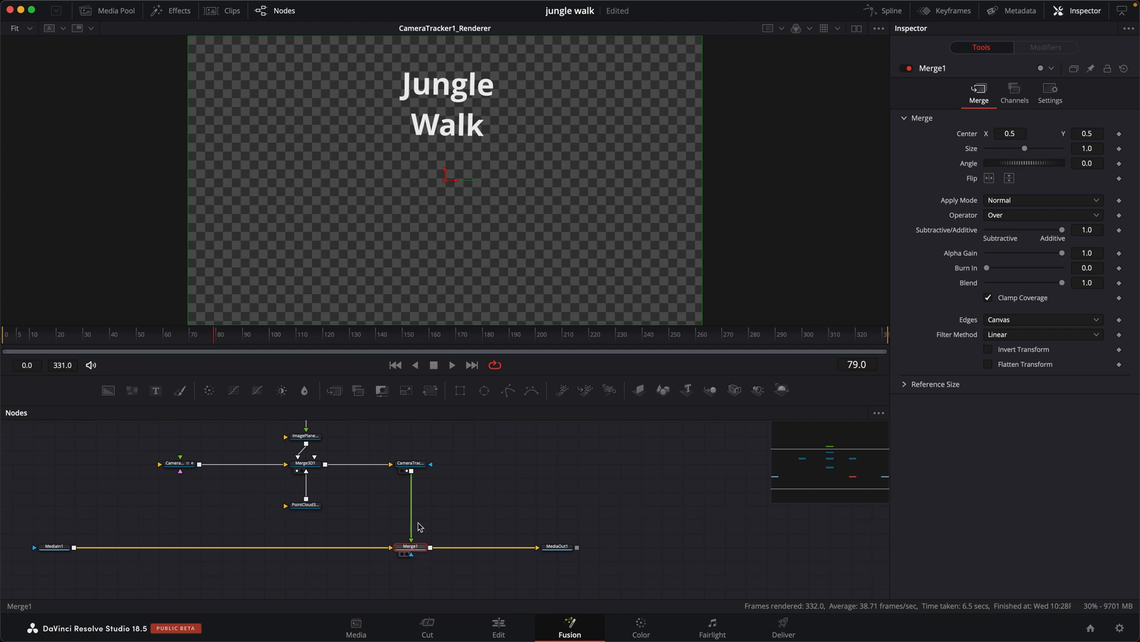
click(411, 546)
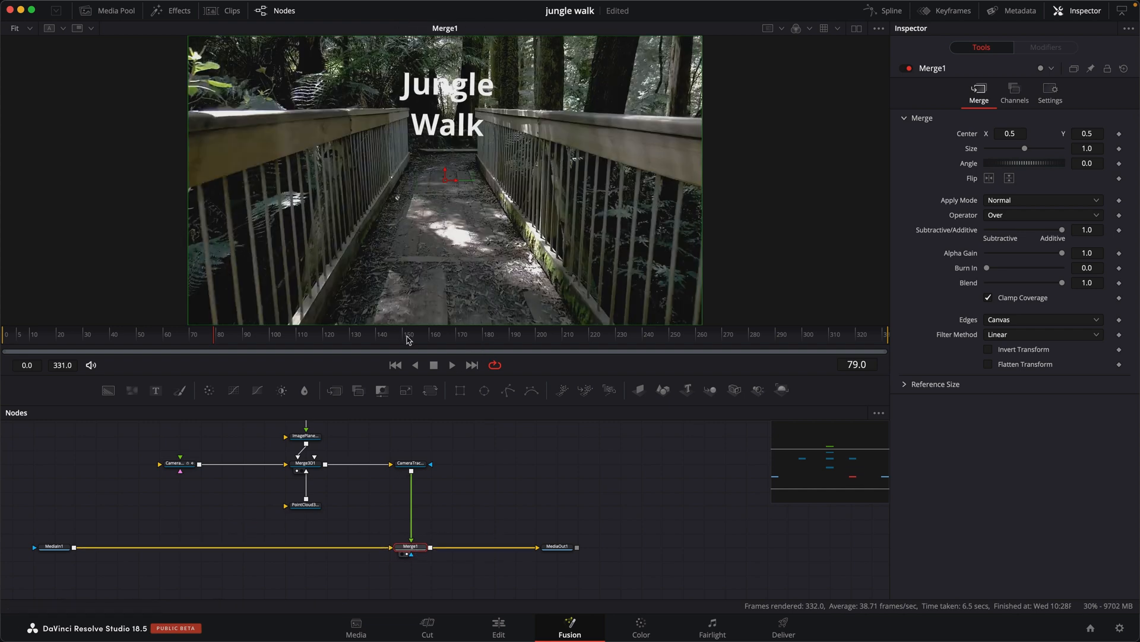
click(483, 334)
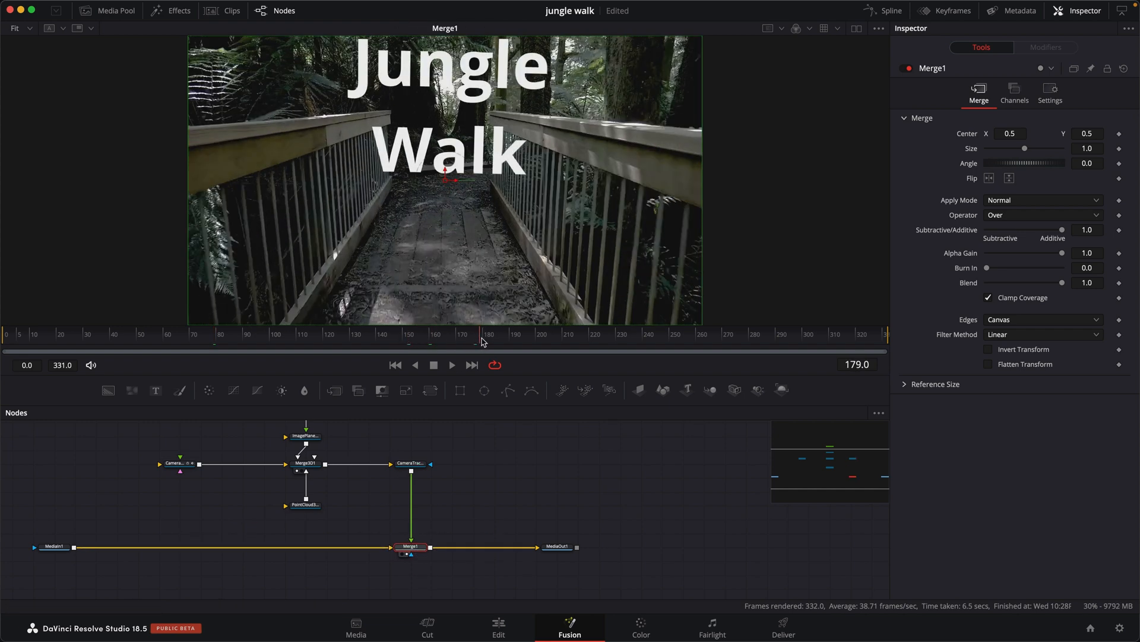
click(568, 334)
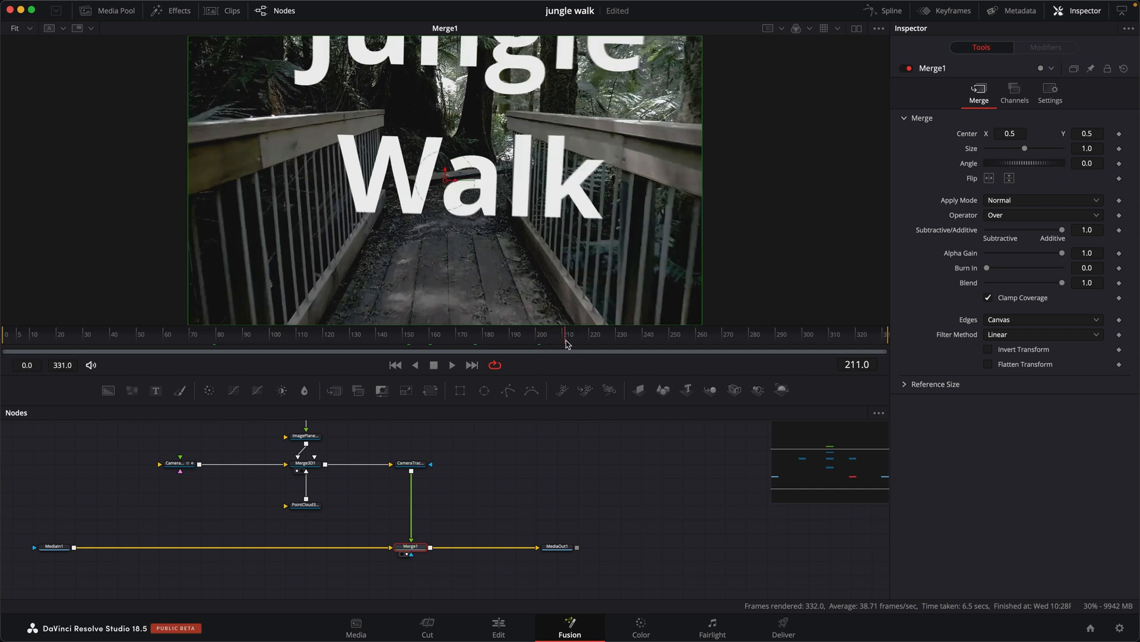
mouse_move(490, 128)
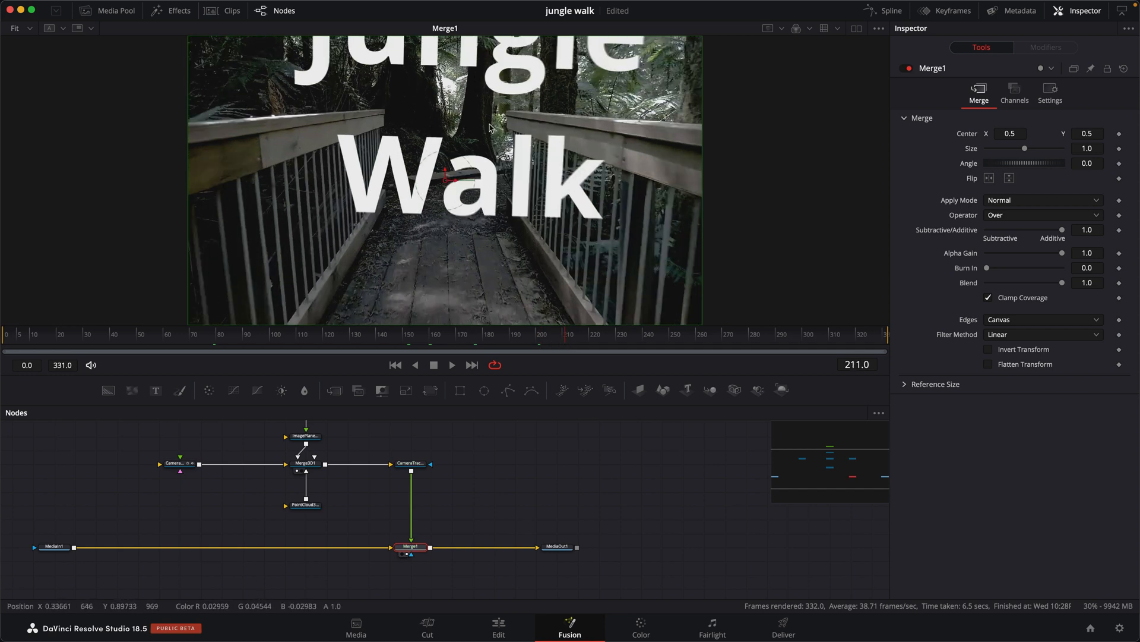
mouse_move(582, 353)
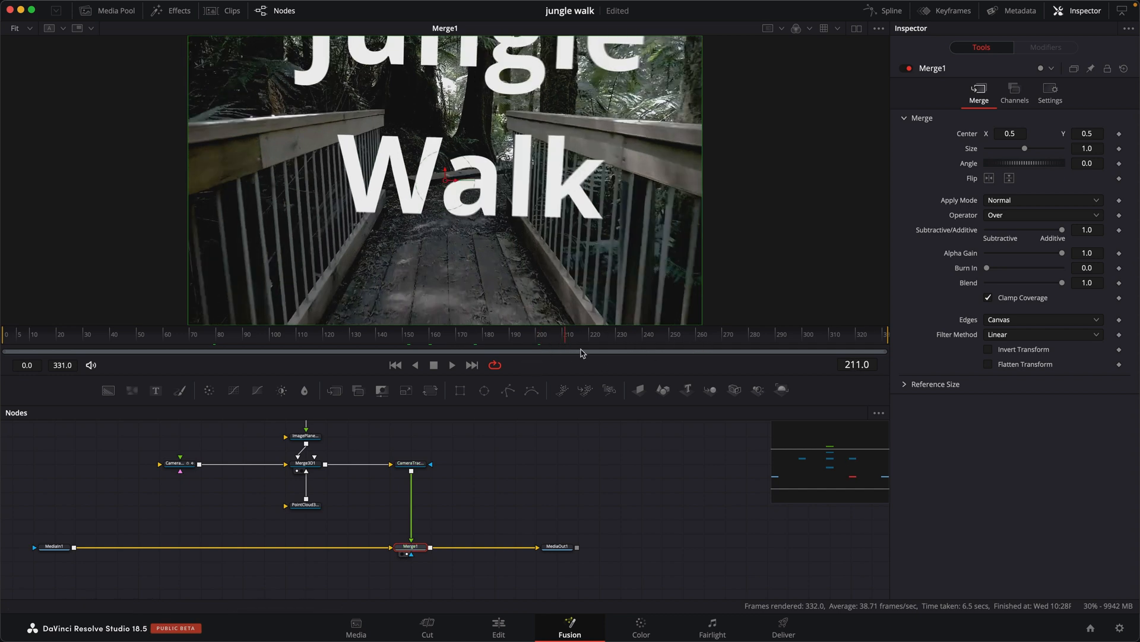